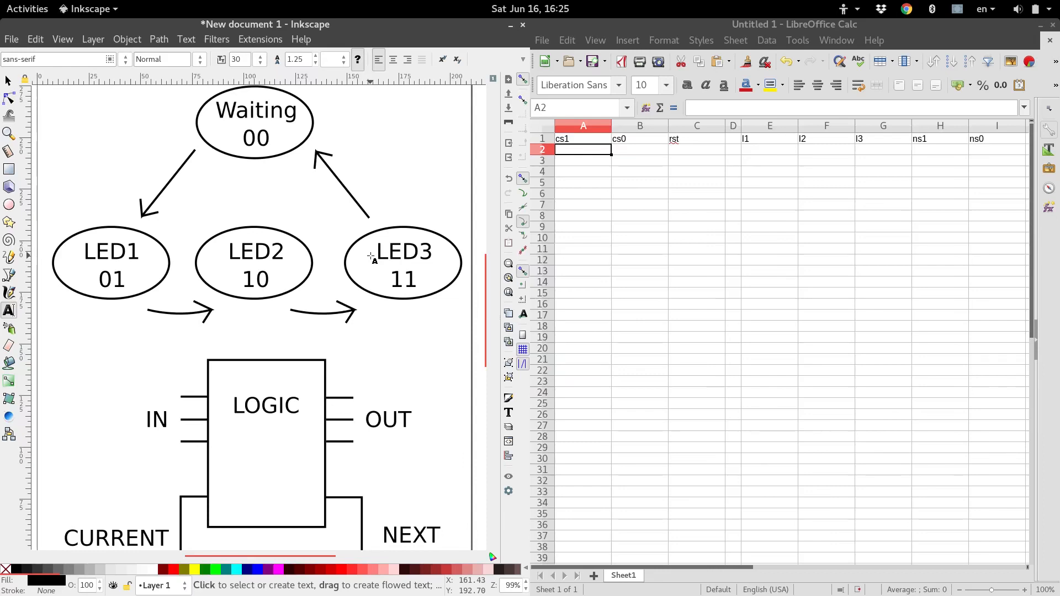
mouse_move(338, 282)
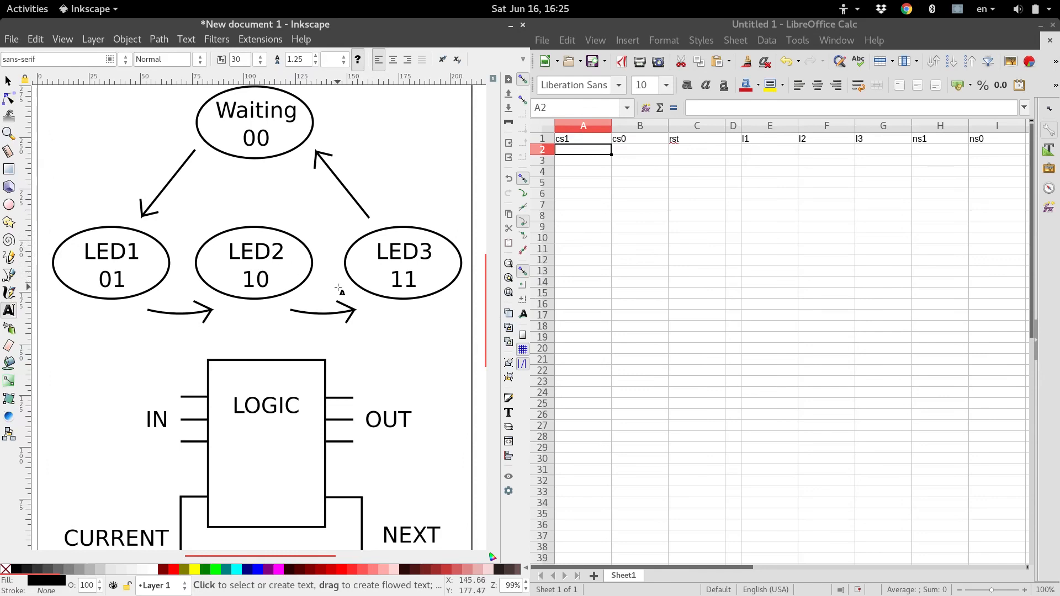
mouse_move(386, 315)
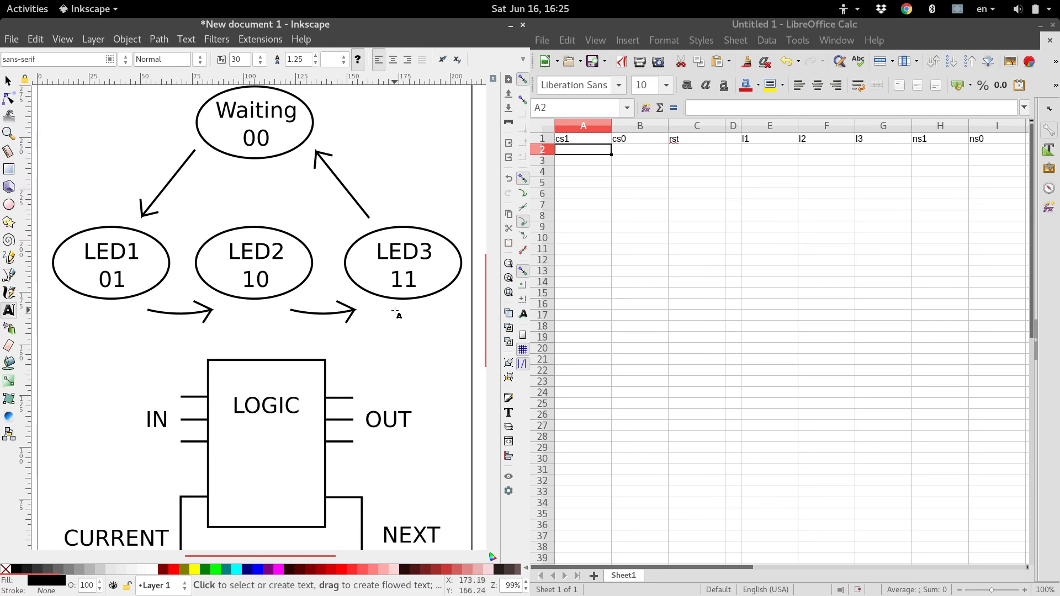
mouse_move(325, 228)
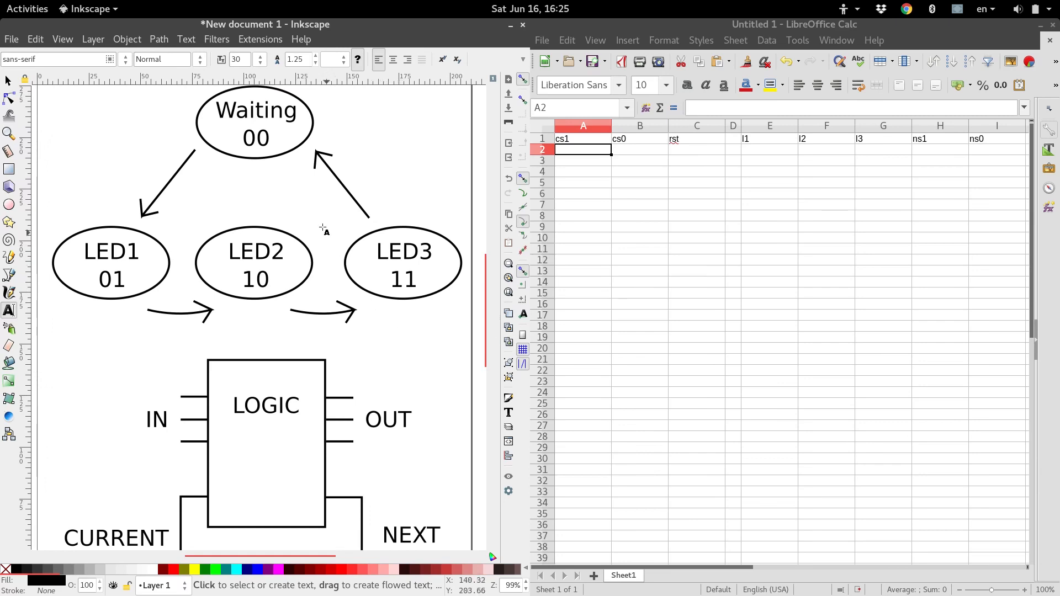
mouse_move(291, 272)
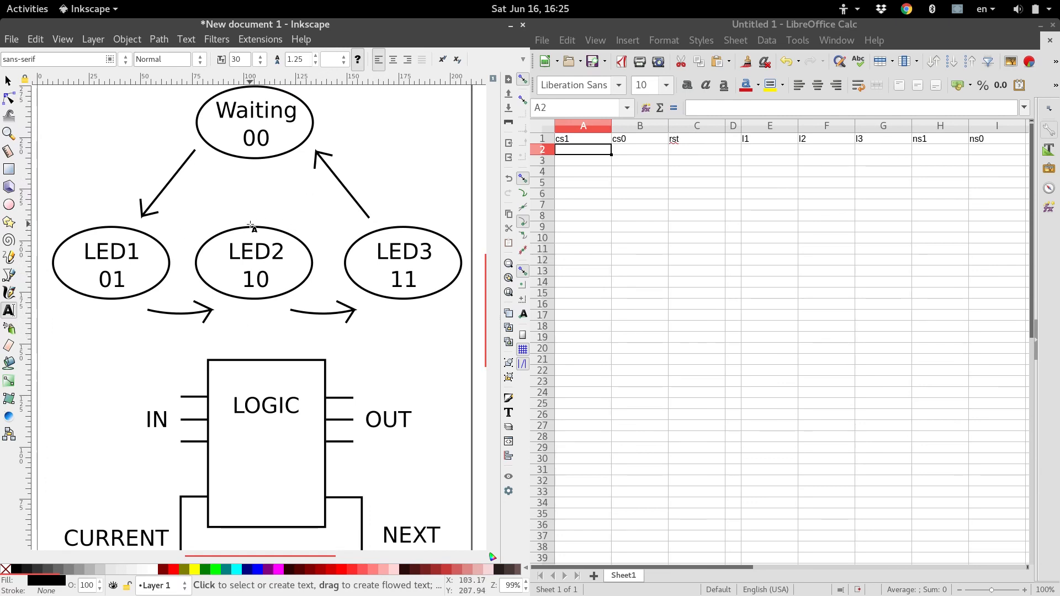
mouse_move(124, 172)
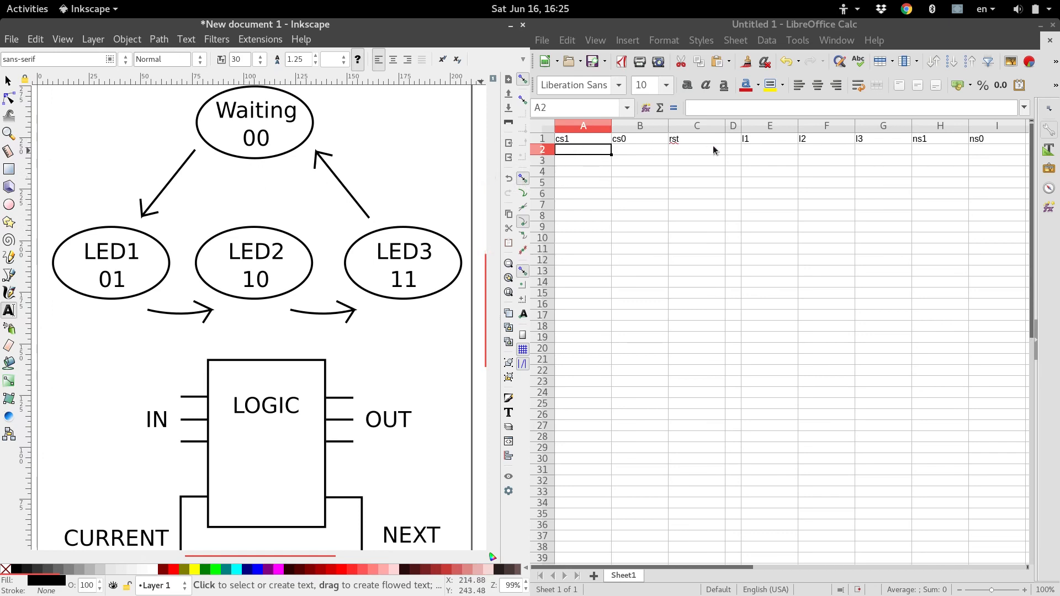
mouse_move(857, 162)
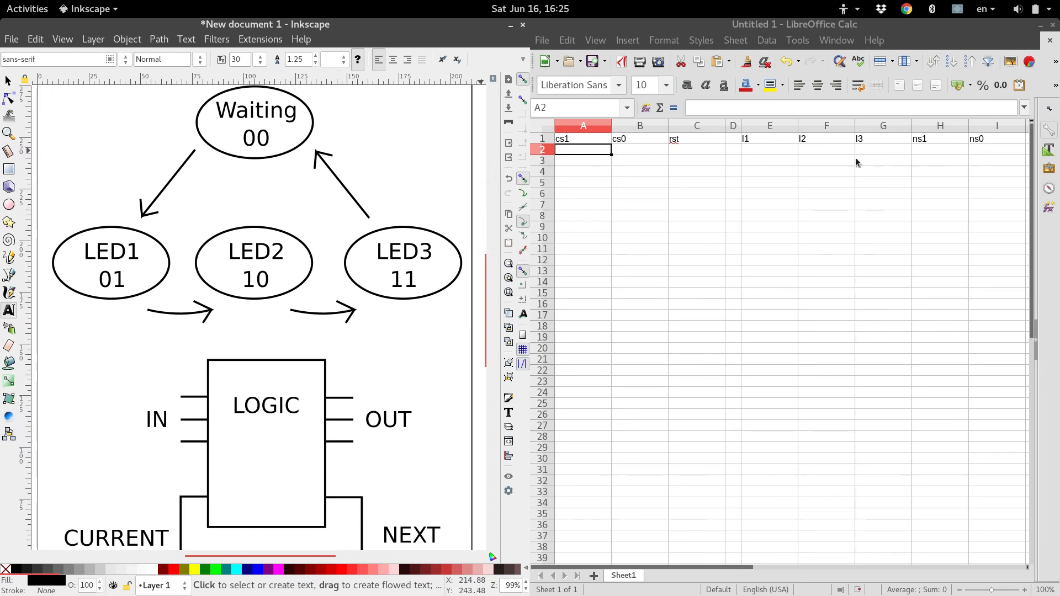
mouse_move(820, 167)
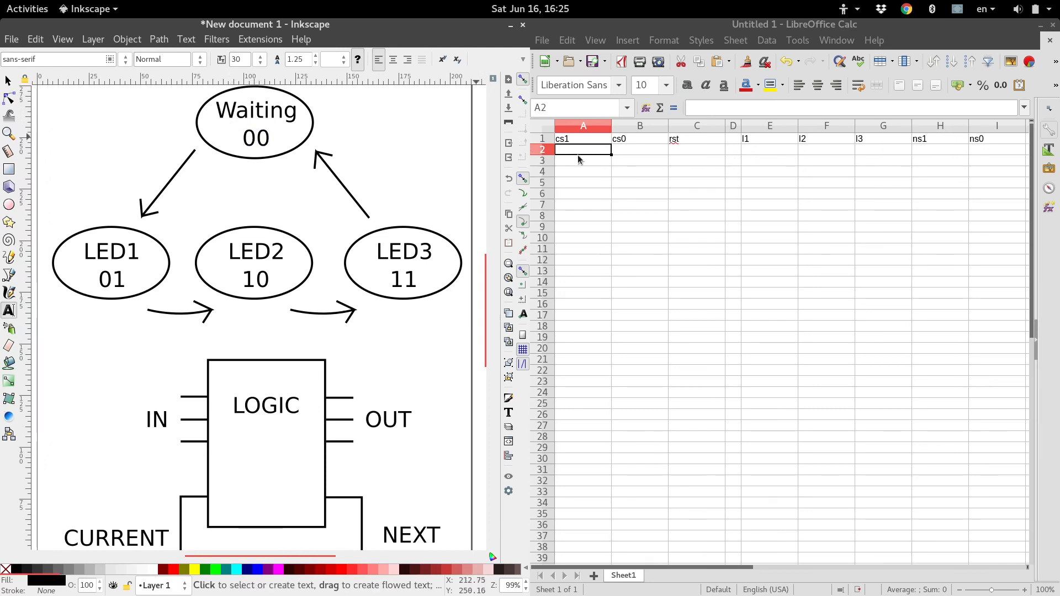
mouse_move(571, 165)
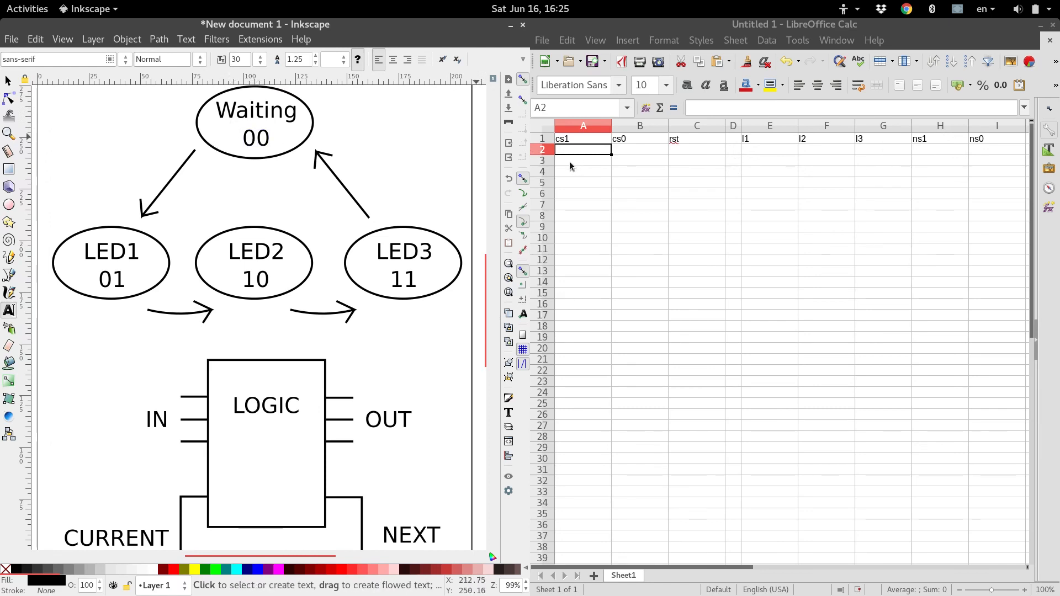
mouse_move(199, 546)
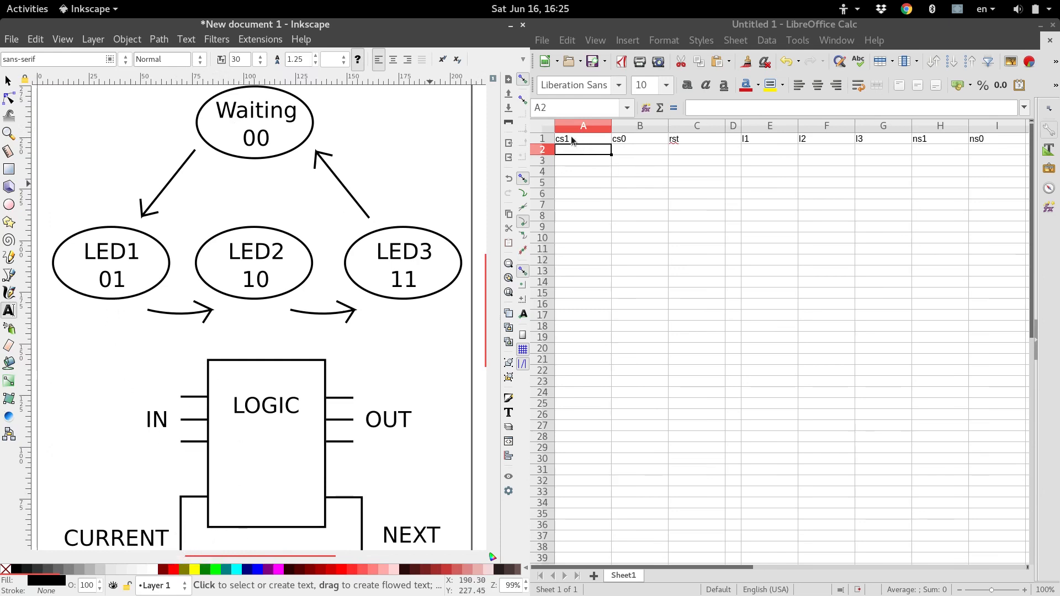
mouse_move(631, 144)
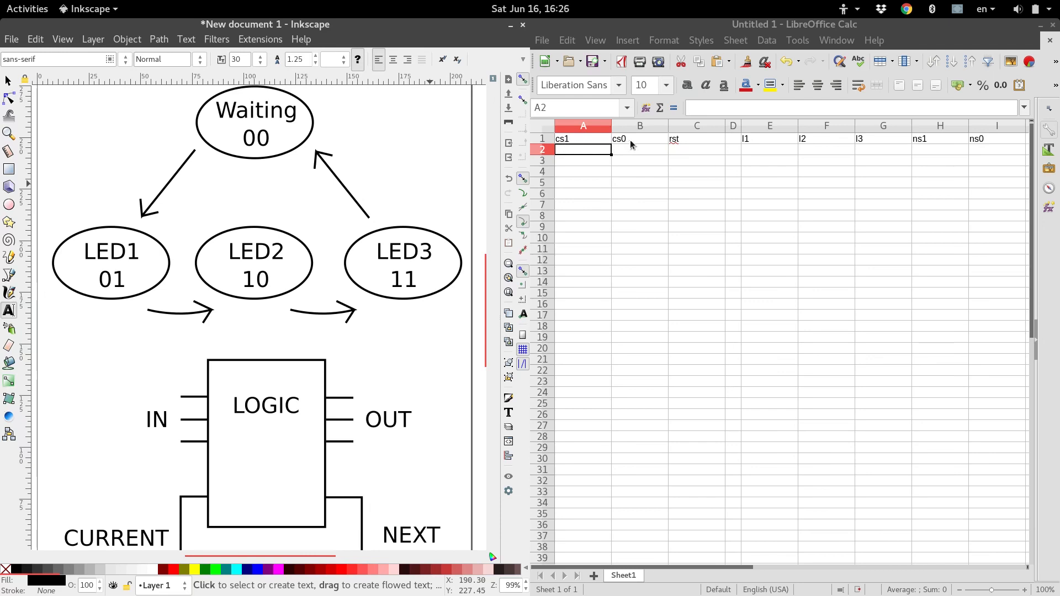
mouse_move(191, 392)
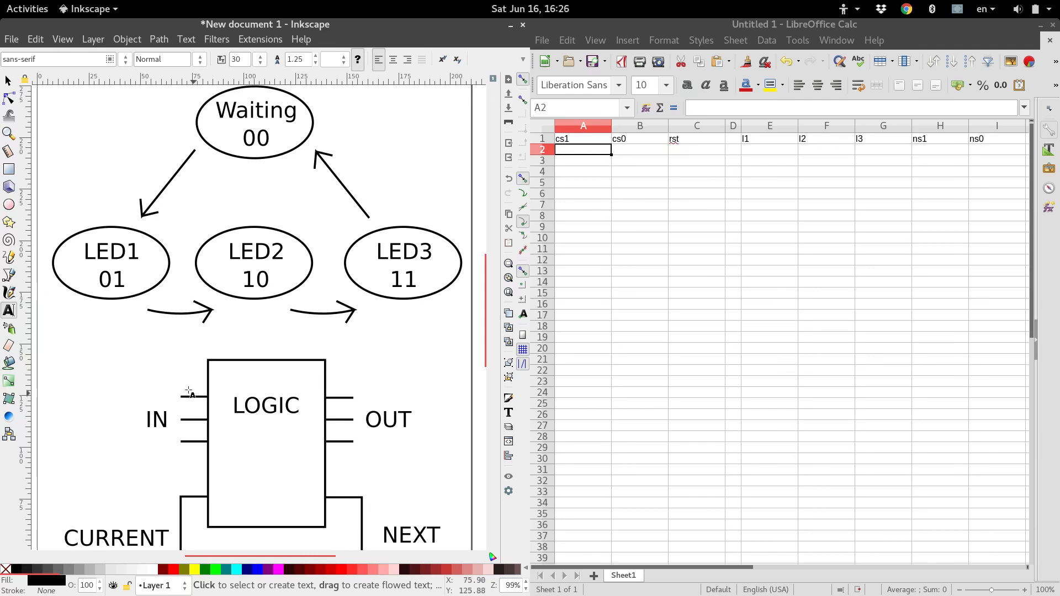
mouse_move(232, 362)
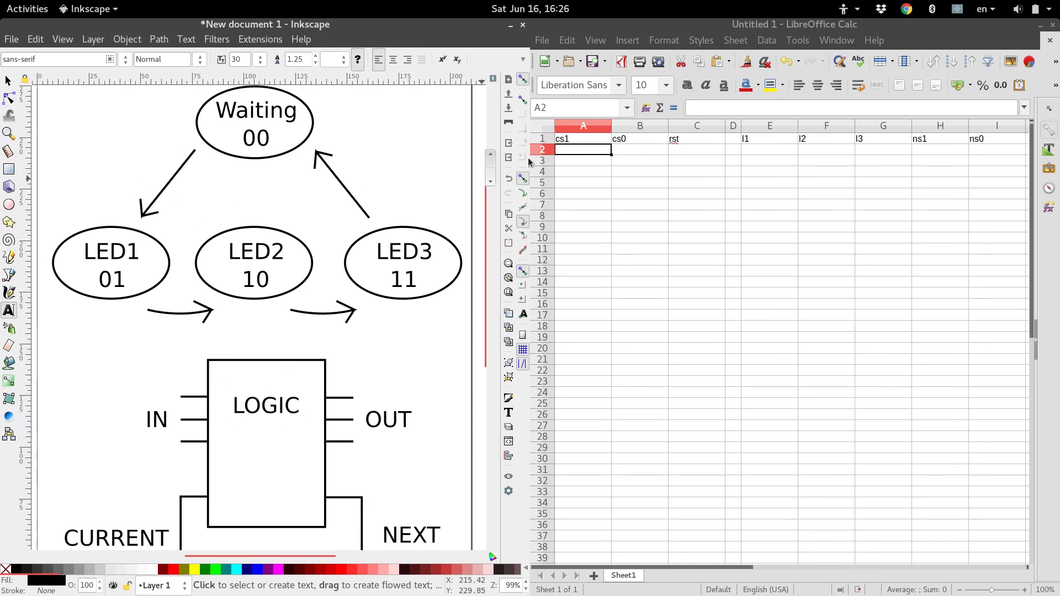
mouse_move(695, 147)
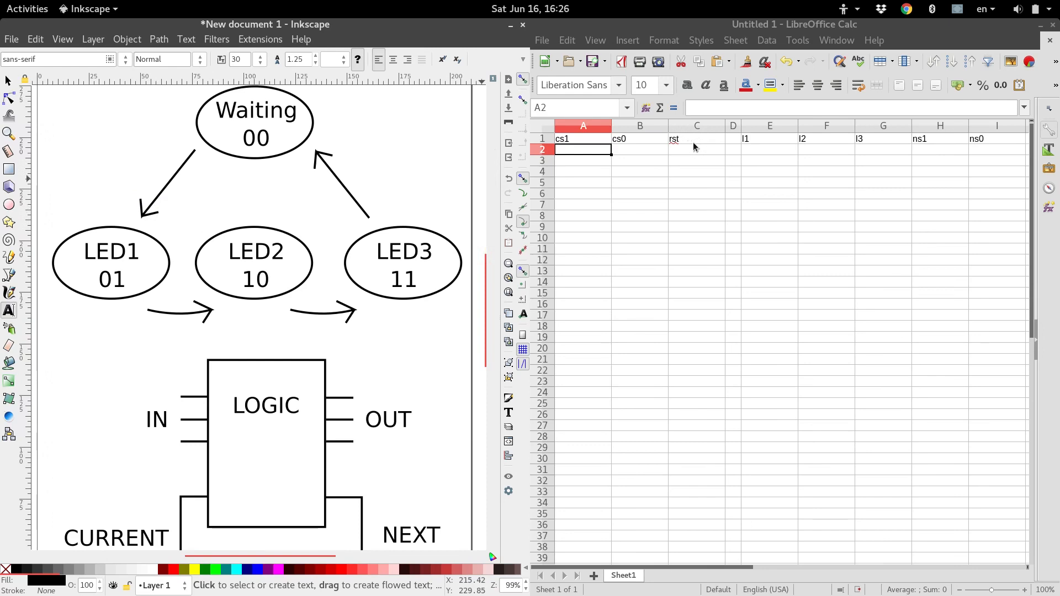
mouse_move(709, 149)
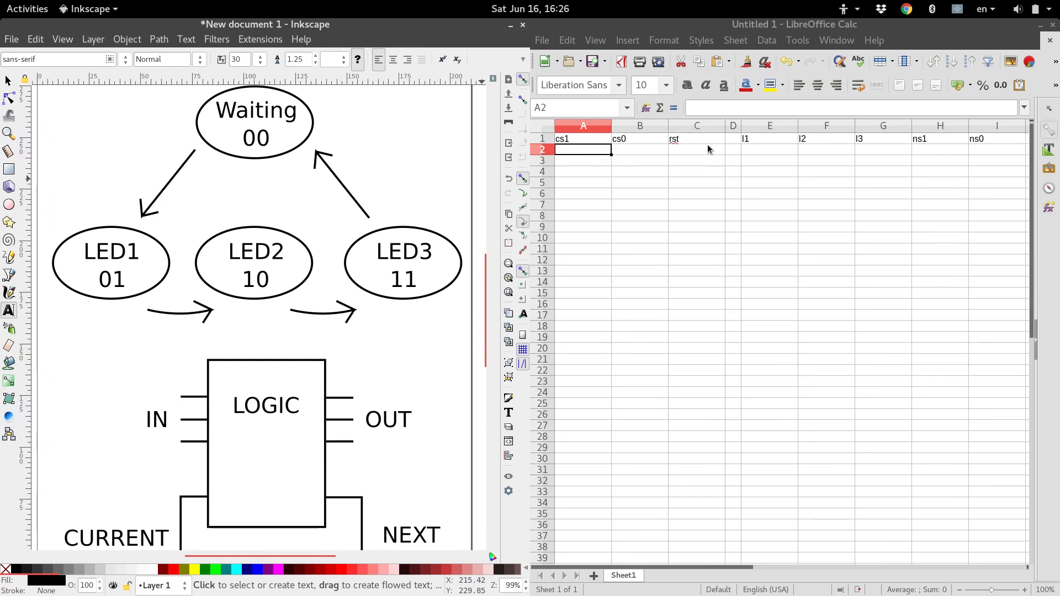
mouse_move(783, 145)
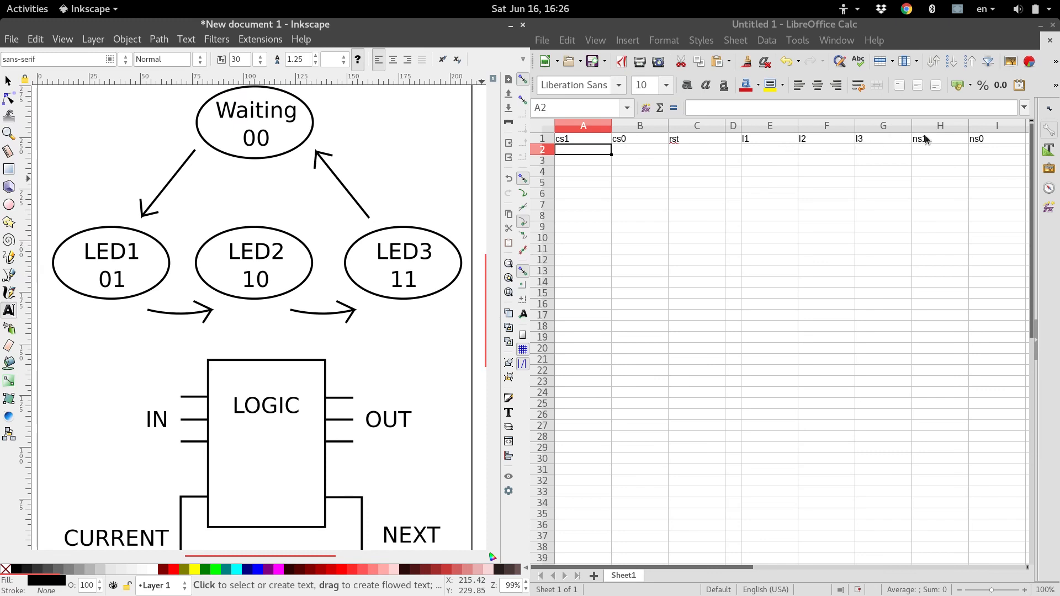
mouse_move(986, 145)
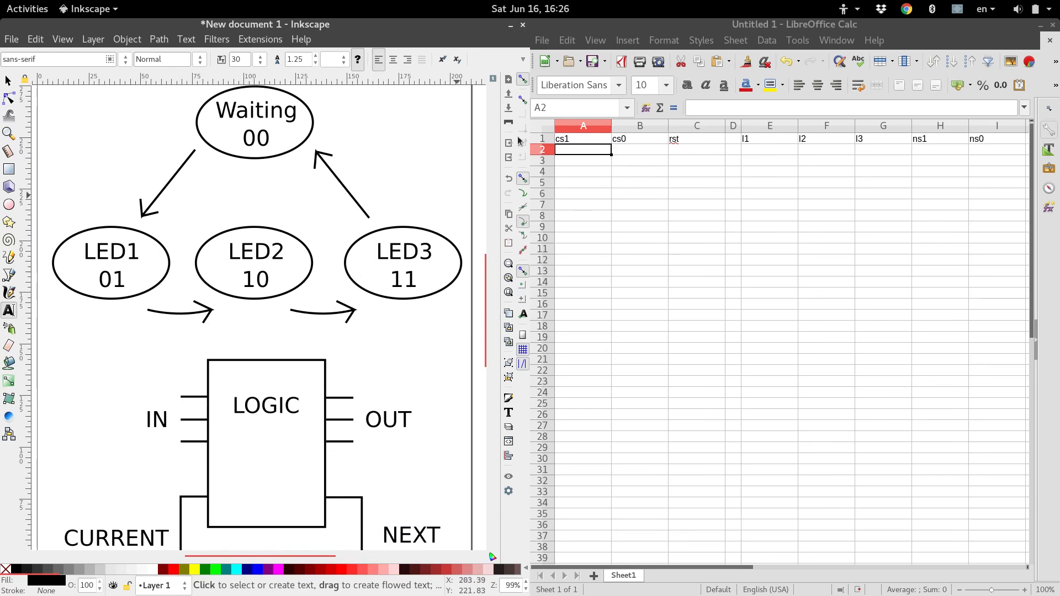
mouse_move(178, 126)
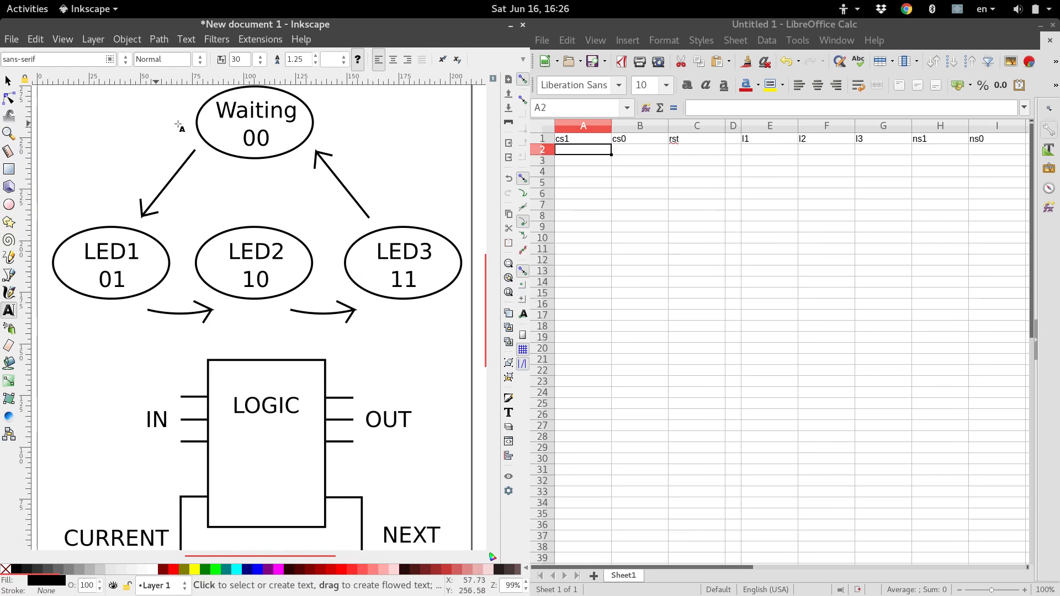
mouse_move(237, 186)
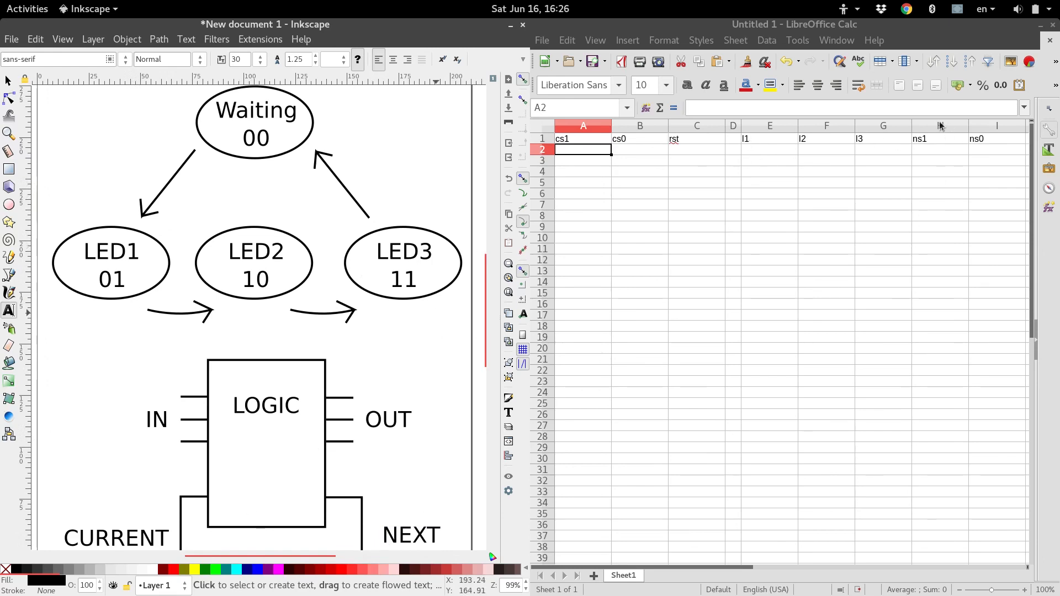
mouse_move(584, 169)
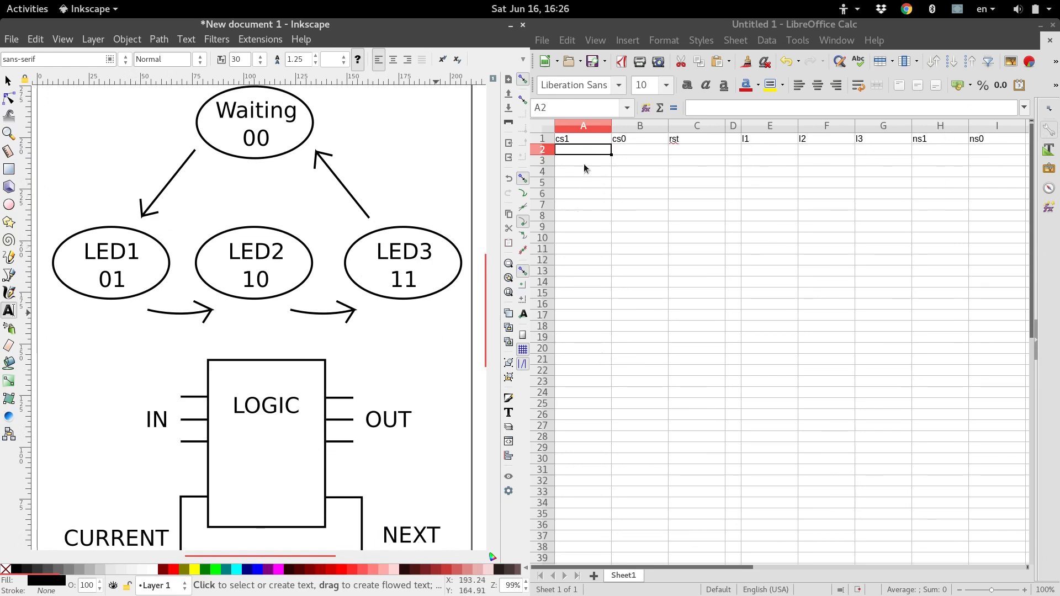
mouse_move(571, 160)
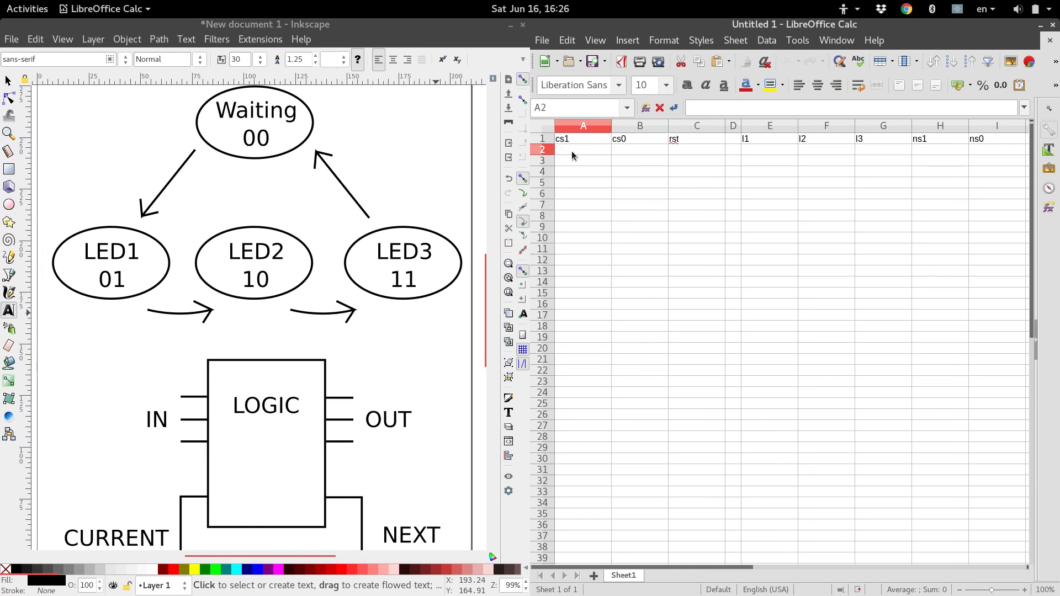
Step: Enter 0 in each cell of row 2 from cs1 through ns0
text(0)
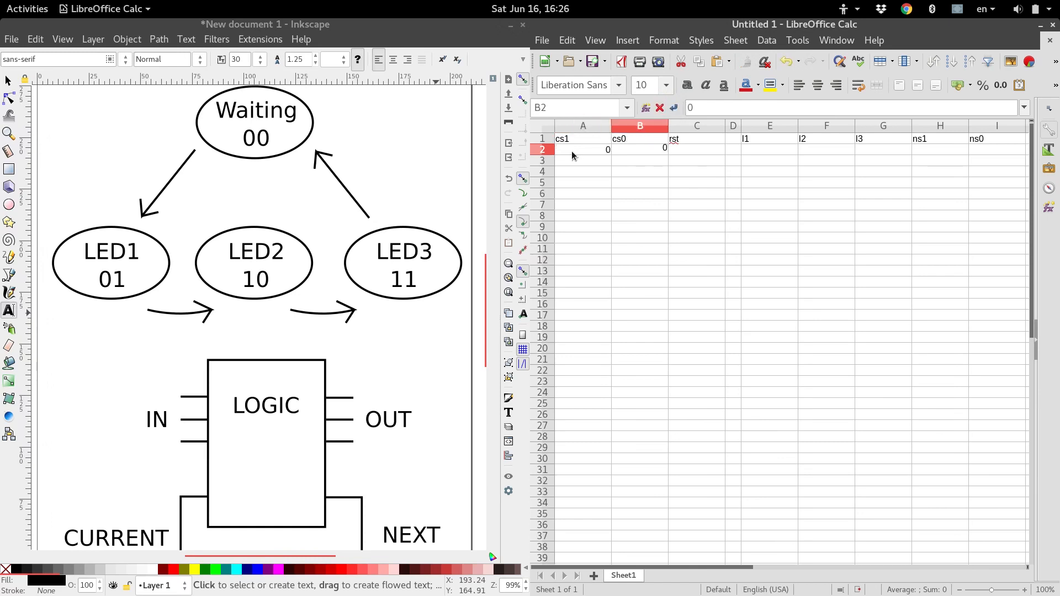
click(696, 149)
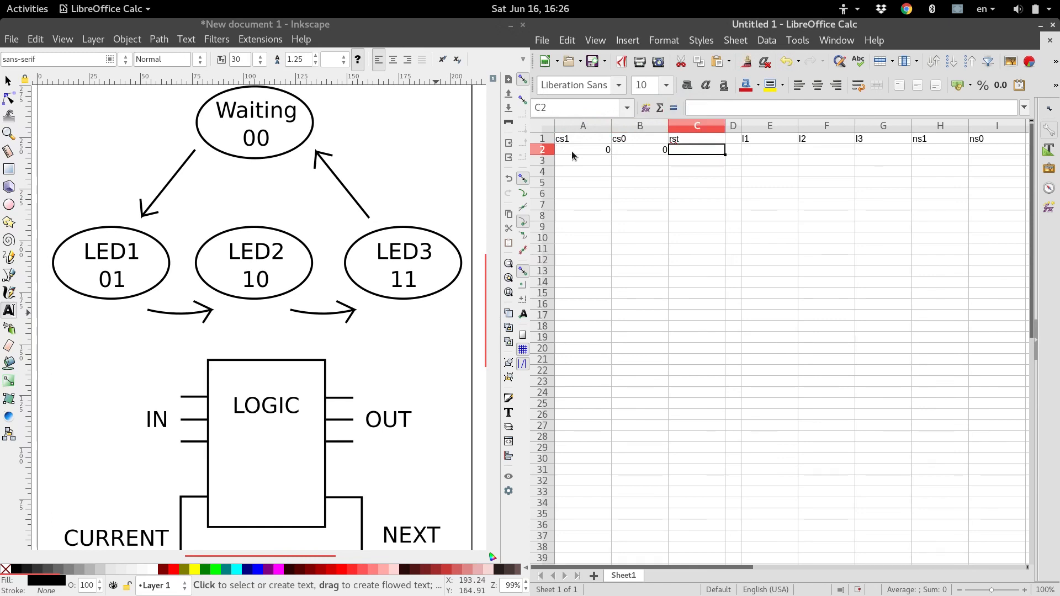
text(0)
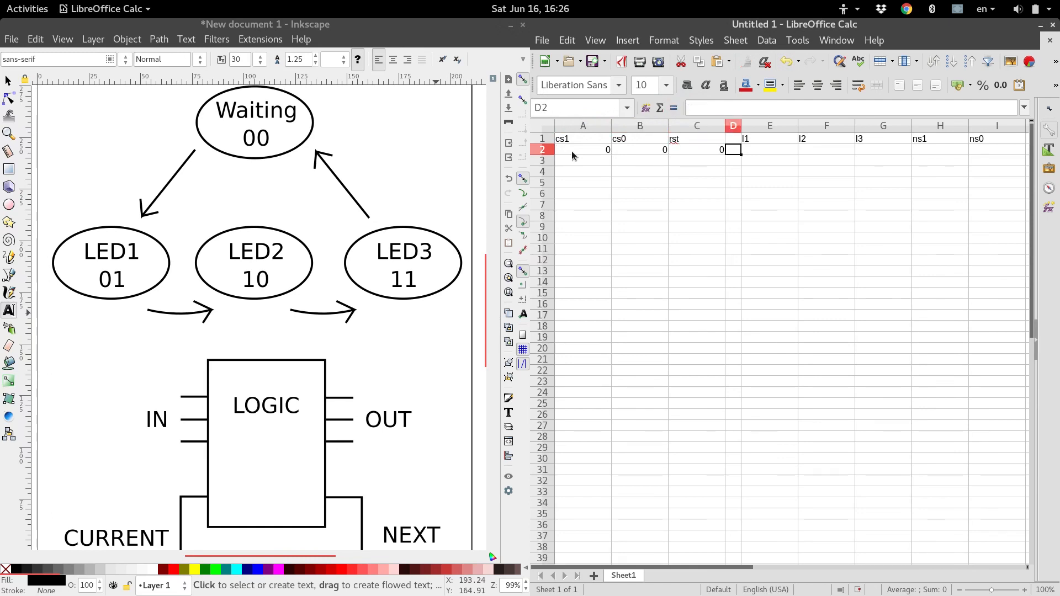
click(770, 149)
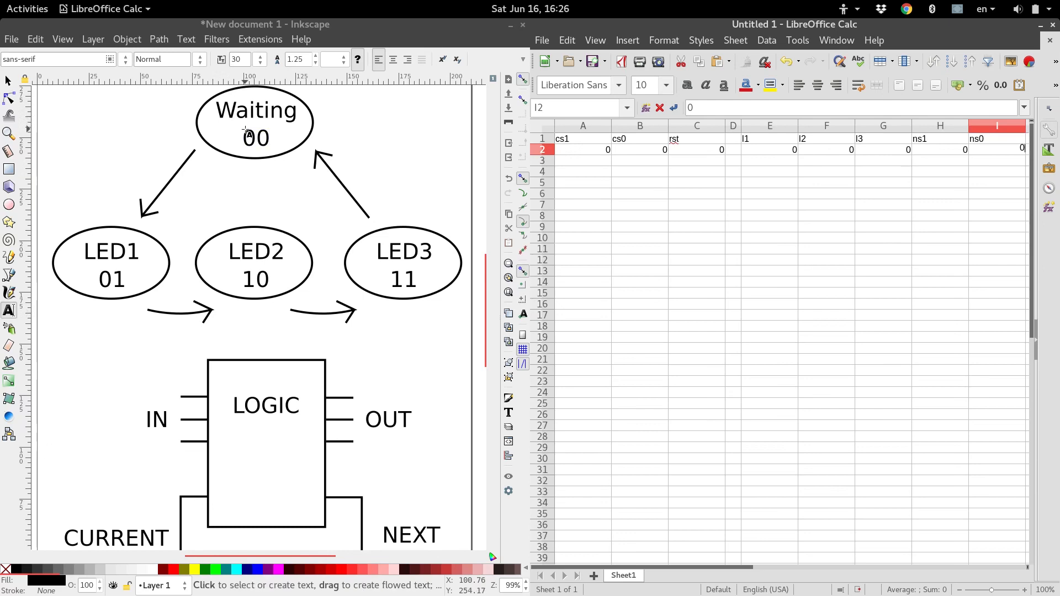
mouse_move(147, 246)
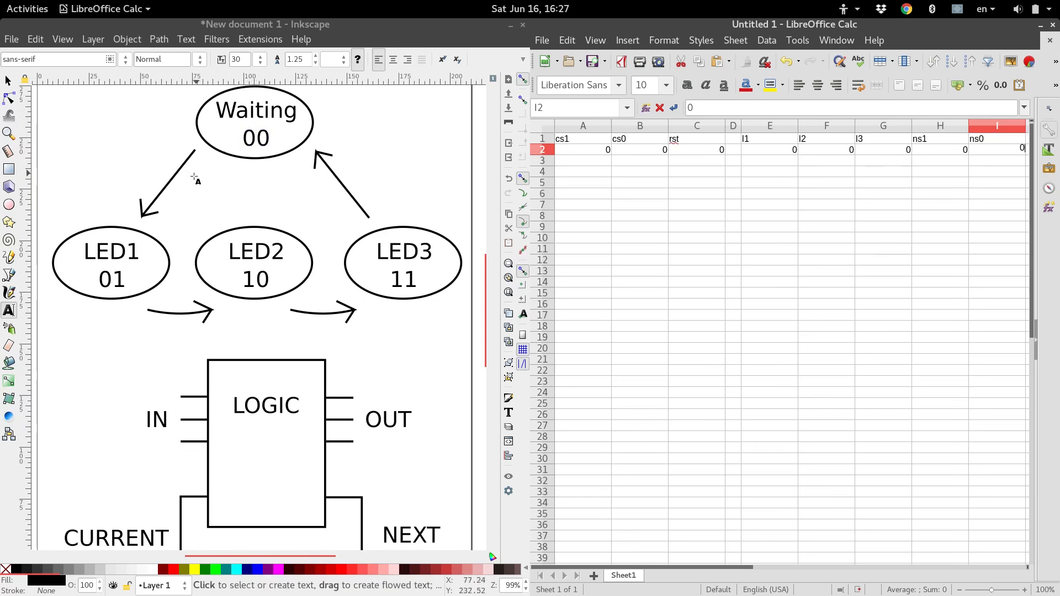
Step: Enter row 3 as 0, 0, 1 for the inputs and 1, 0, 0, 0, 1 for the outputs
click(582, 160)
text(0)
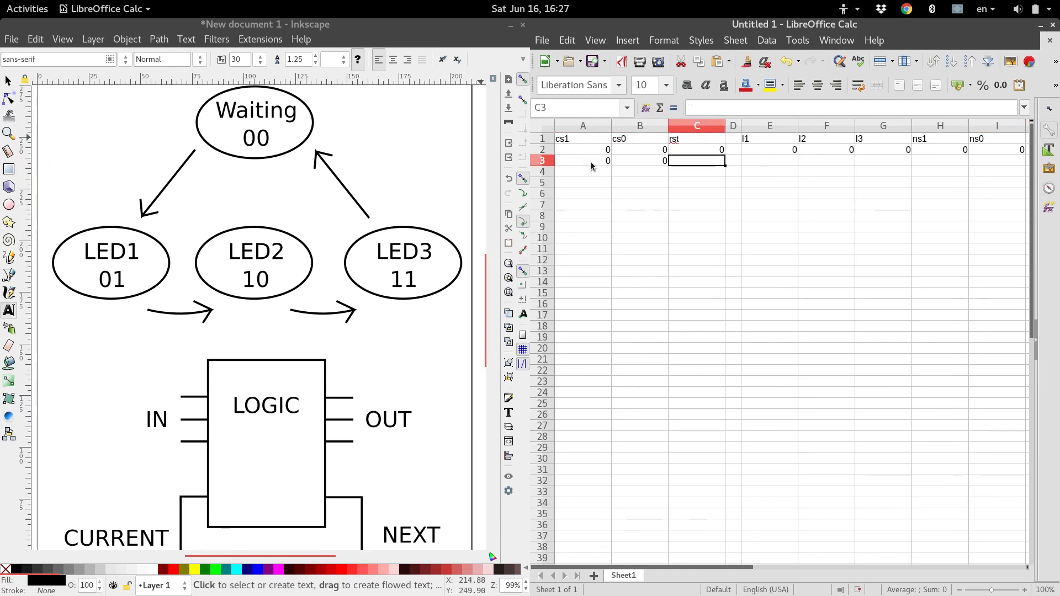
text(1)
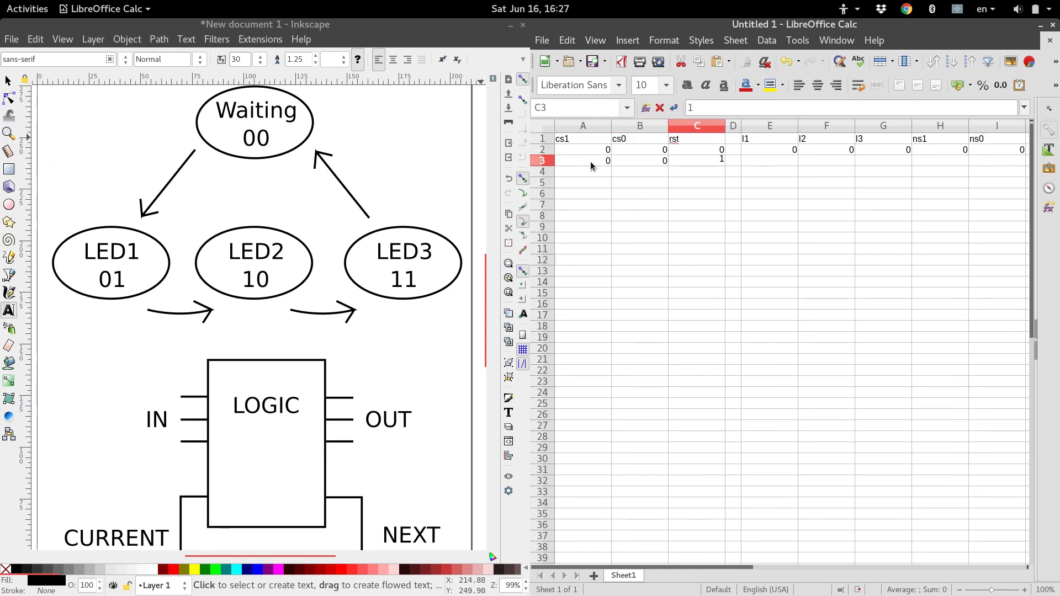
click(770, 160)
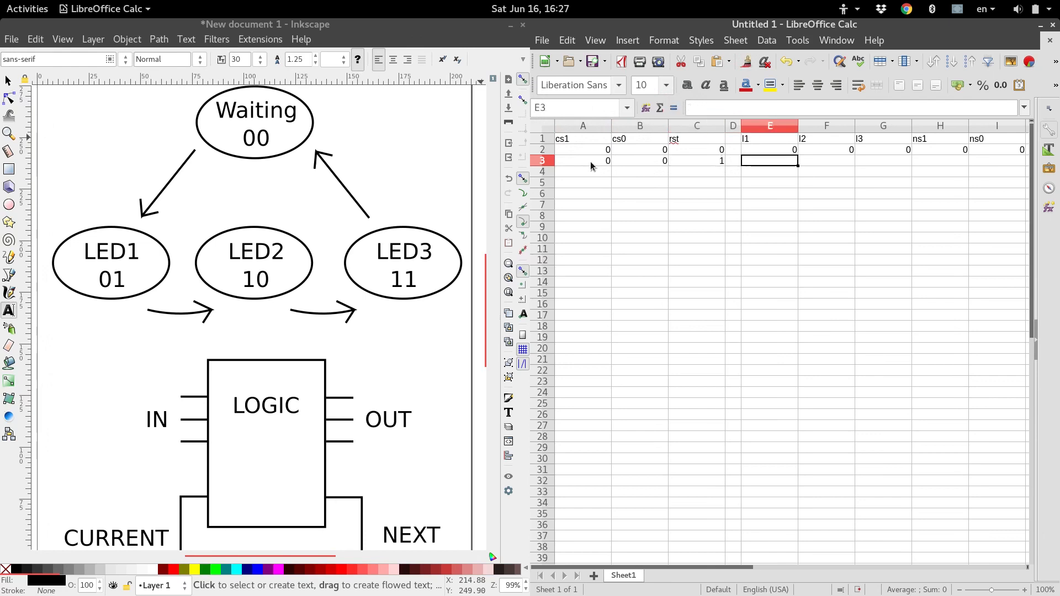
text(1)
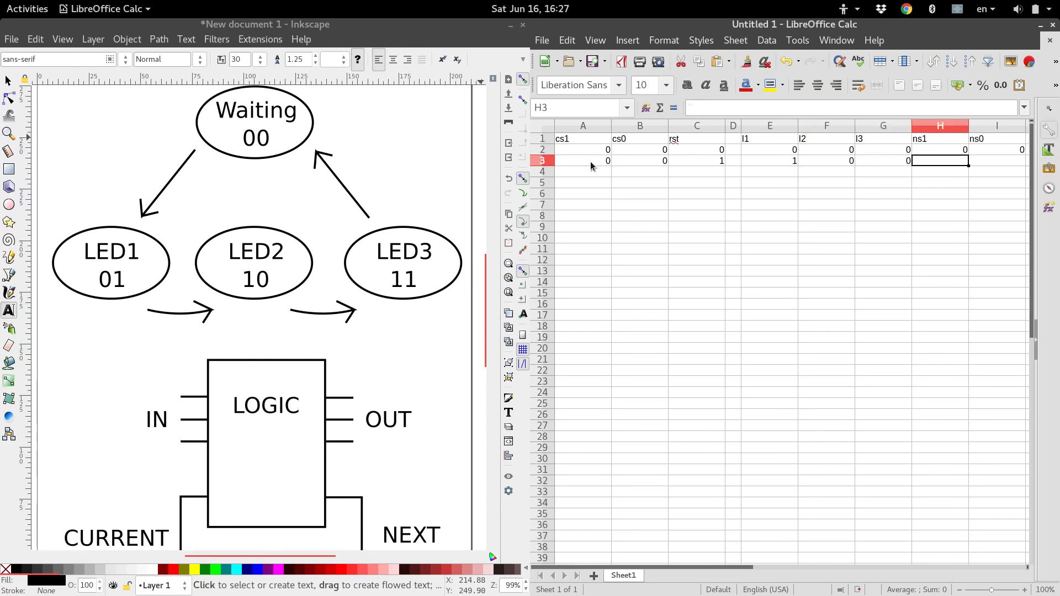
text(0)
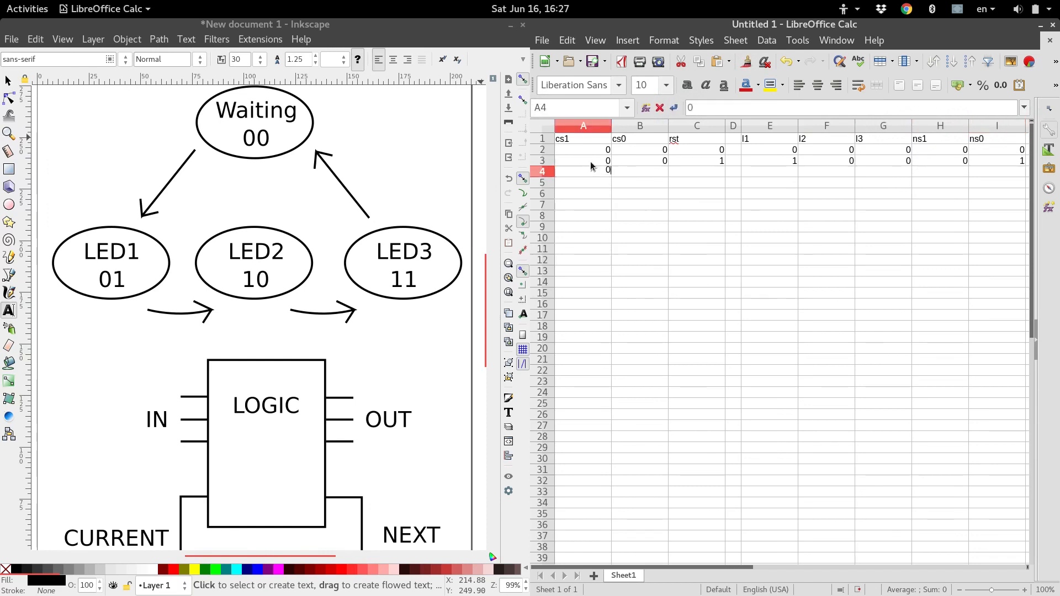
Step: Fill rows 4 and 5 with their cs1, cs0, rst and output values, skipping empty column D
text(1)
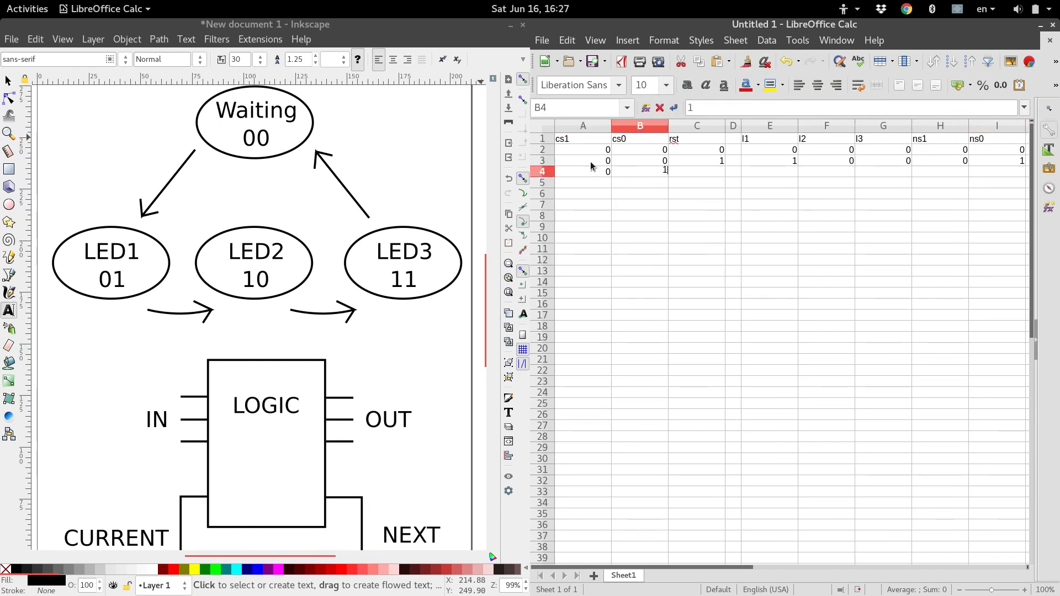
text(0)
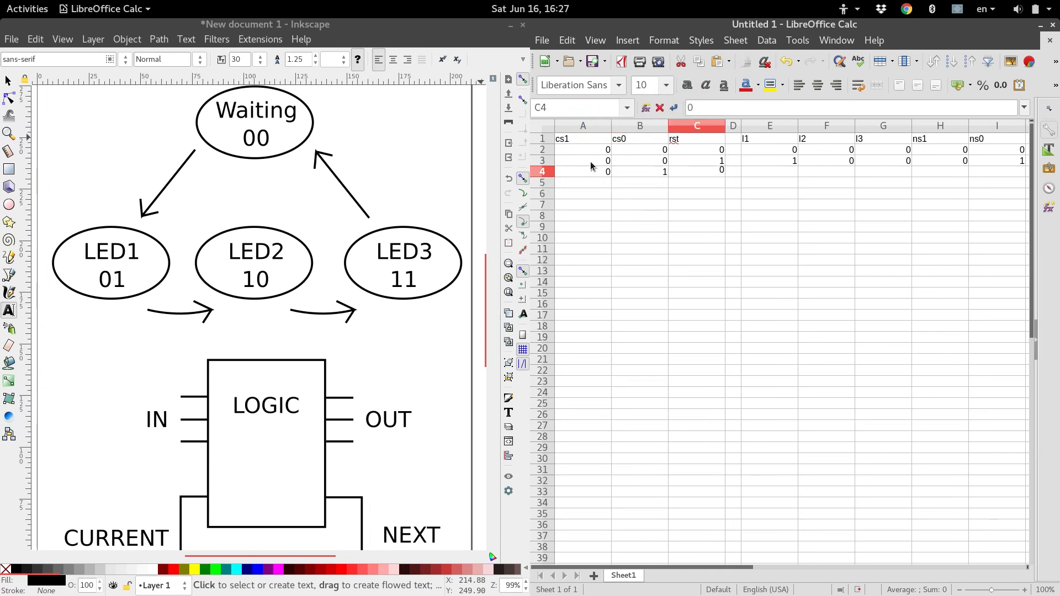
click(770, 171)
text(1)
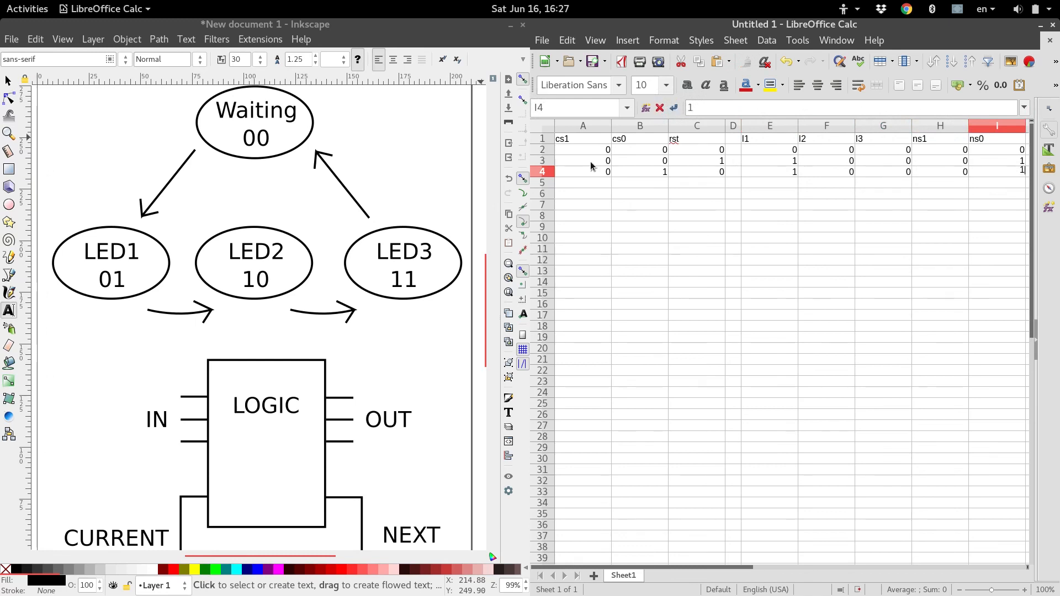
click(582, 182)
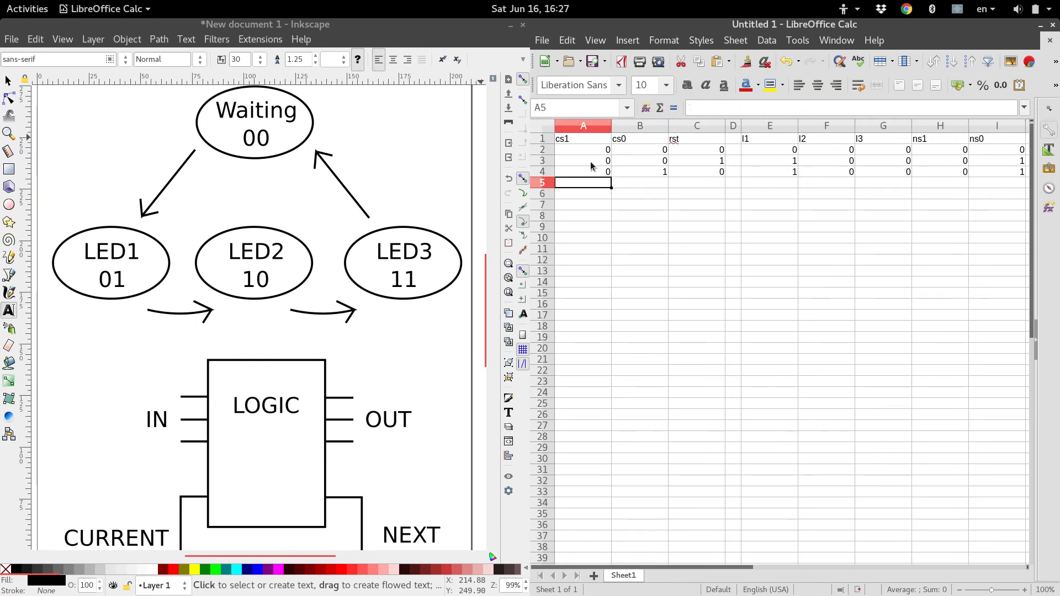
text(1)
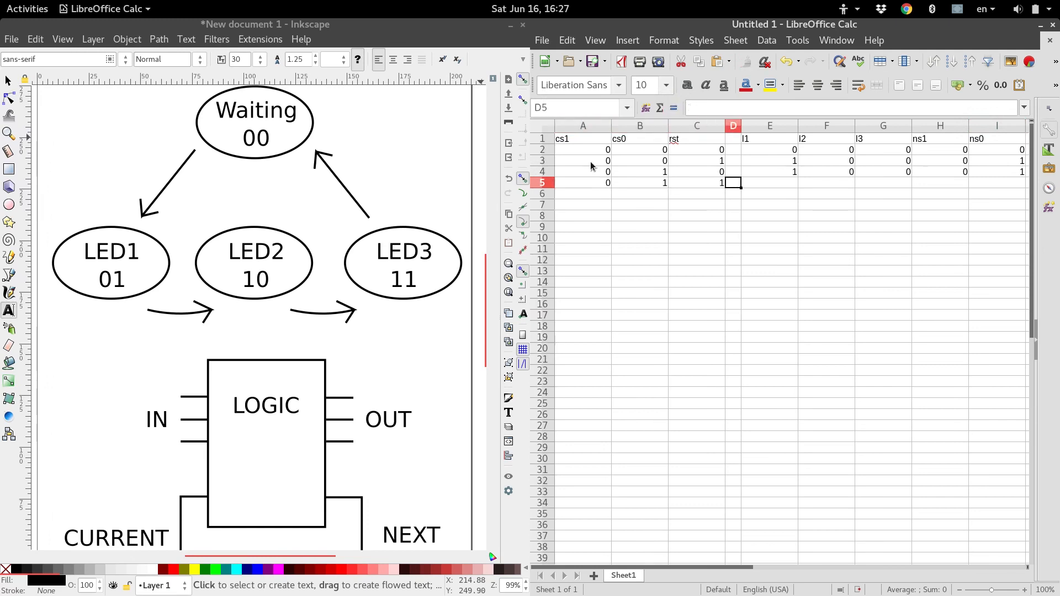
text(0)
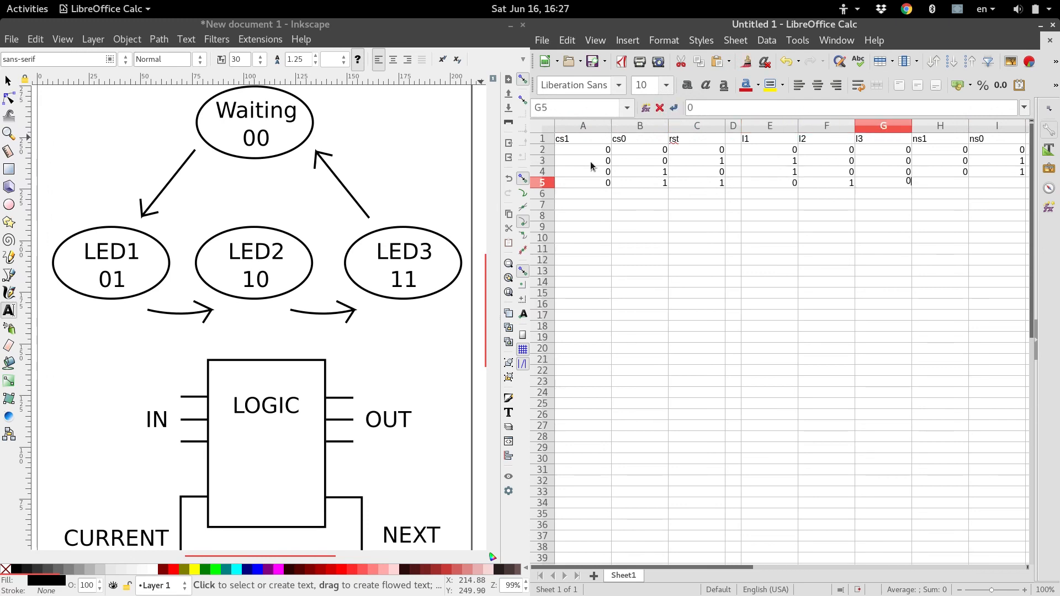
Step: Complete the ns1, ns0 values of row 5 and continue into row 6's outputs
click(938, 181)
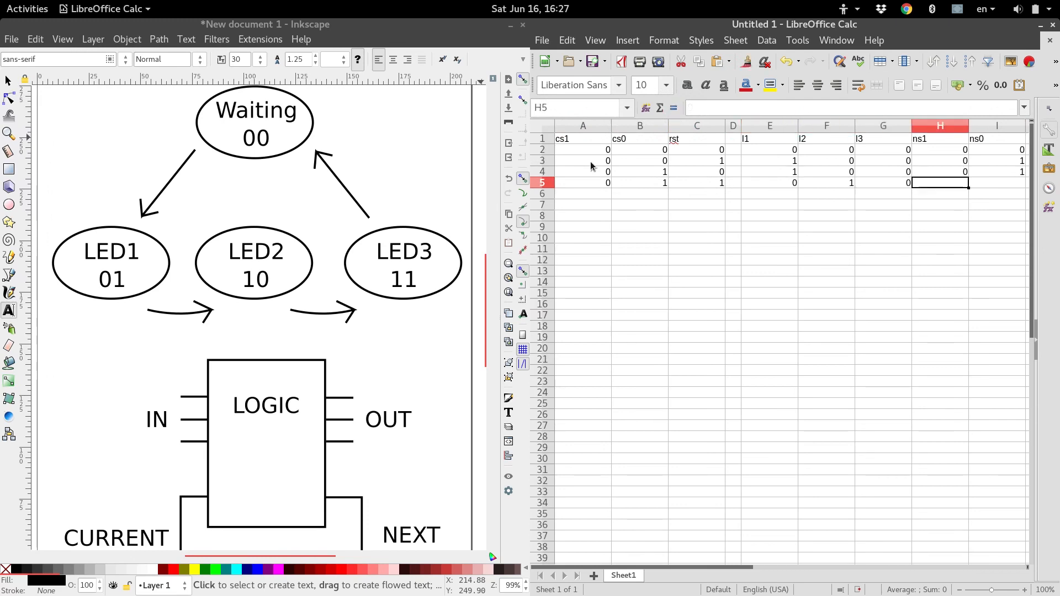
text(1)
click(998, 182)
text(0)
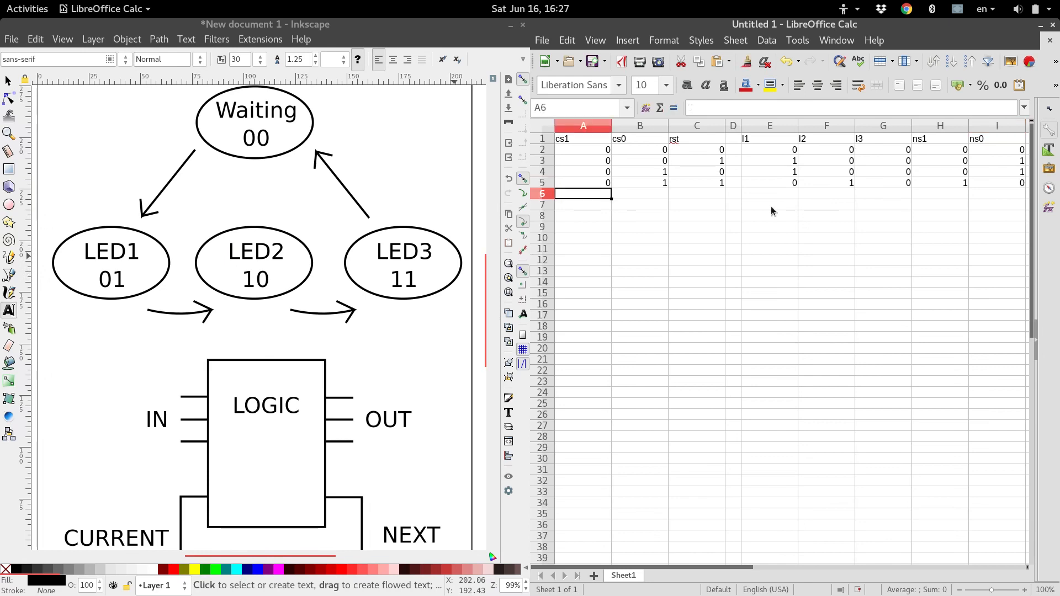
text(1)
click(697, 194)
text(0)
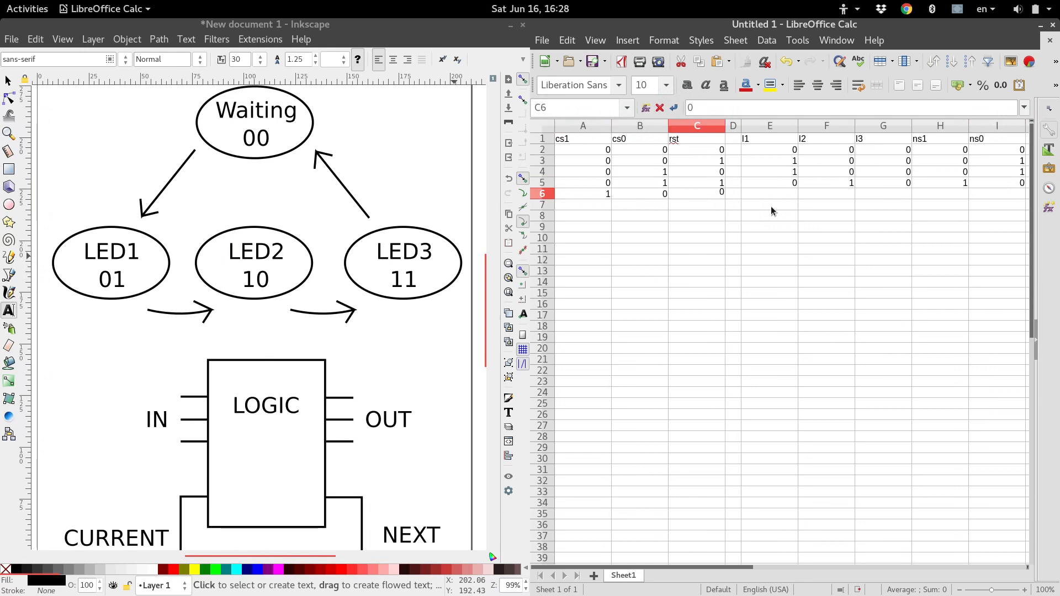
click(770, 194)
text(0)
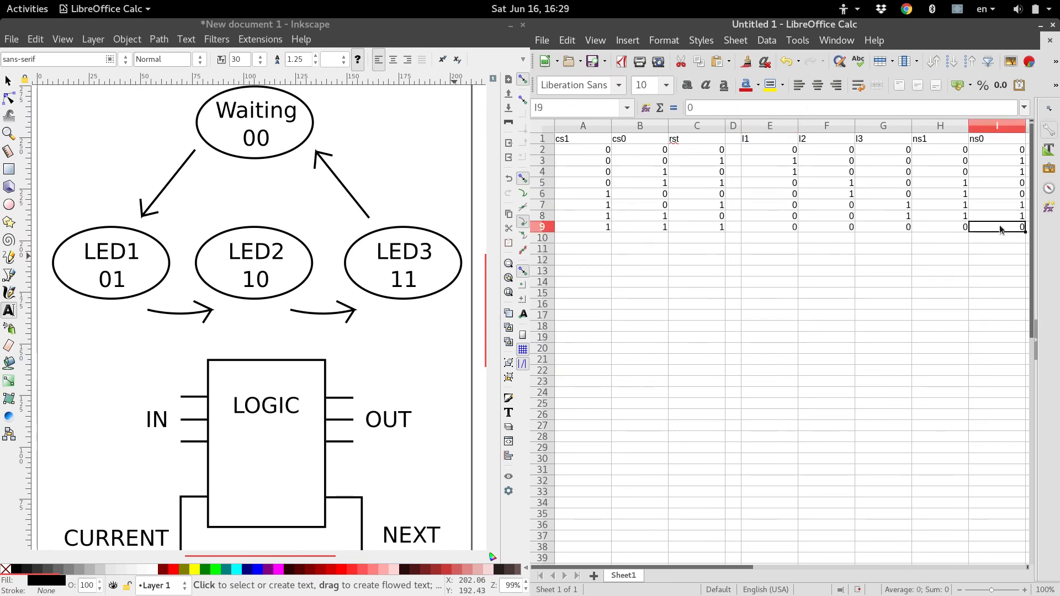
mouse_move(737, 276)
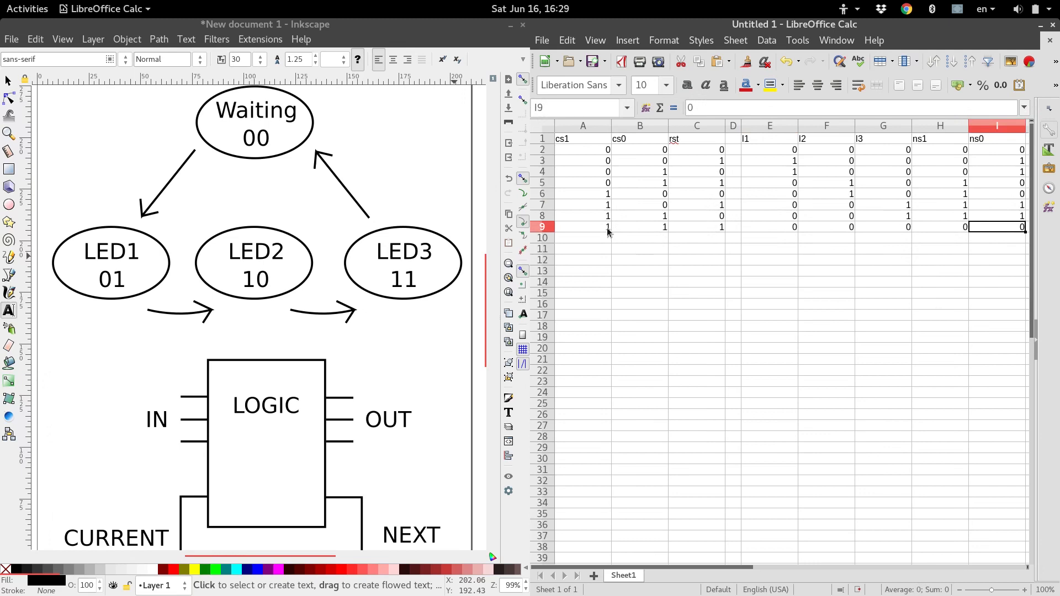
mouse_move(644, 232)
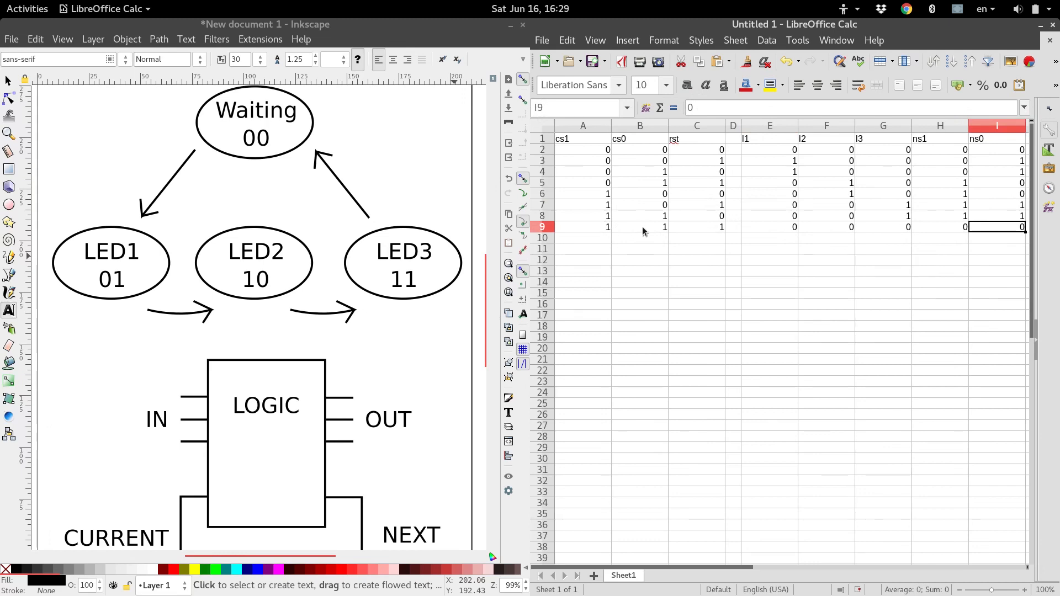
mouse_move(698, 231)
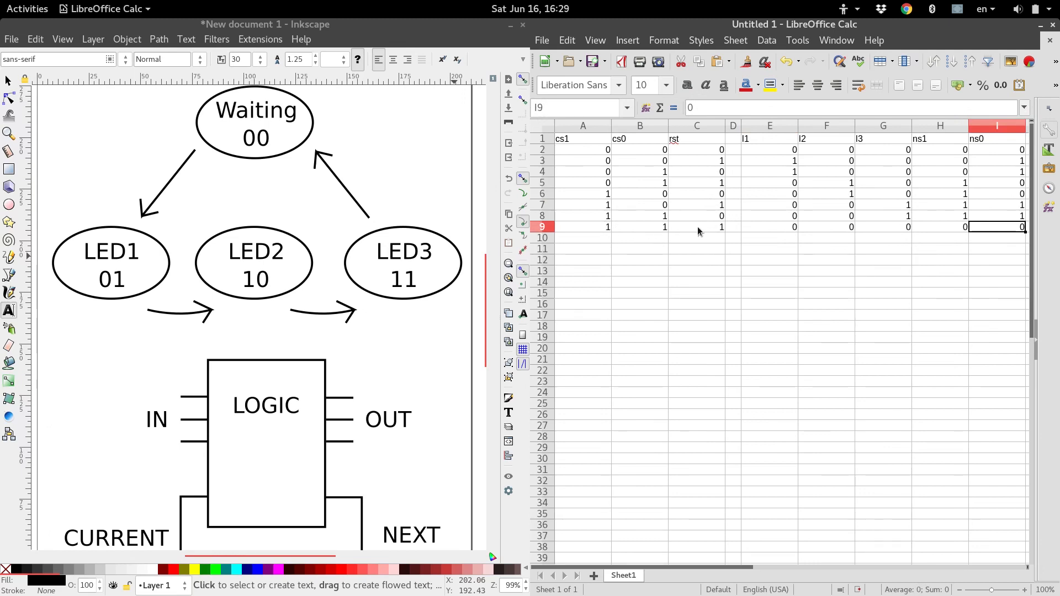
mouse_move(780, 233)
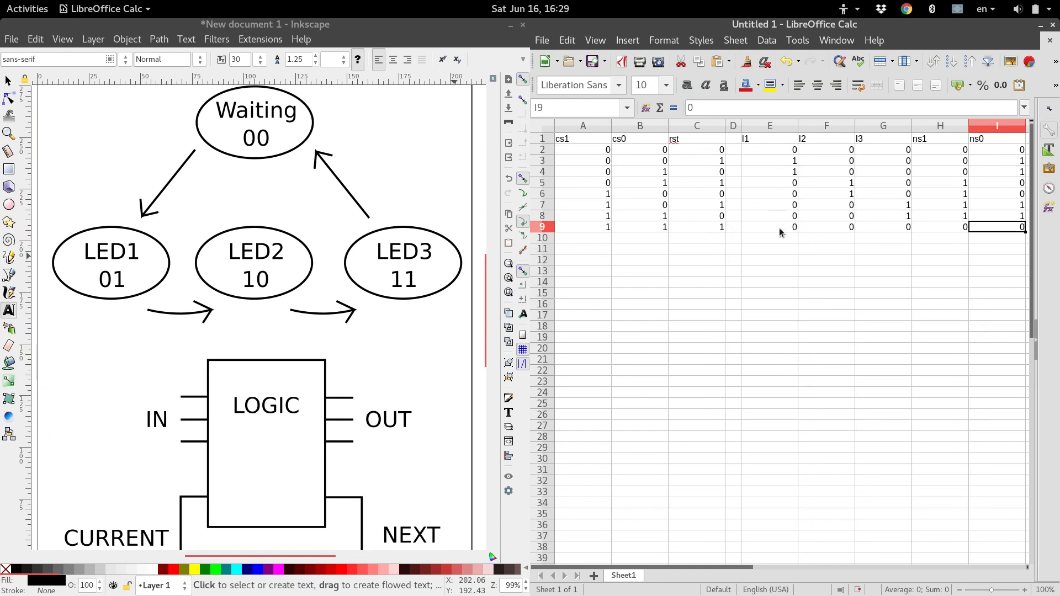
mouse_move(899, 233)
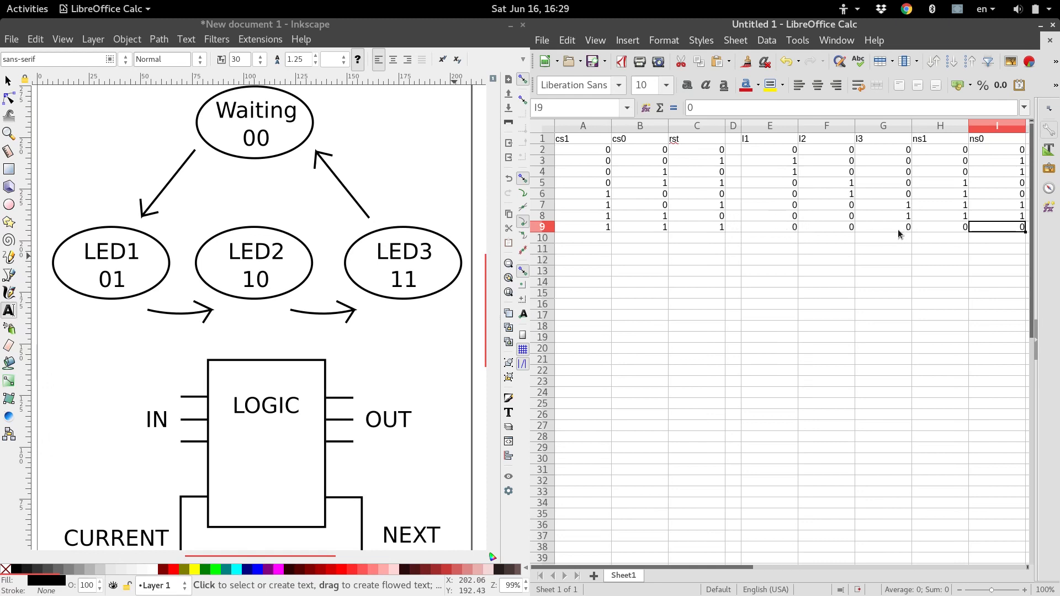
mouse_move(663, 213)
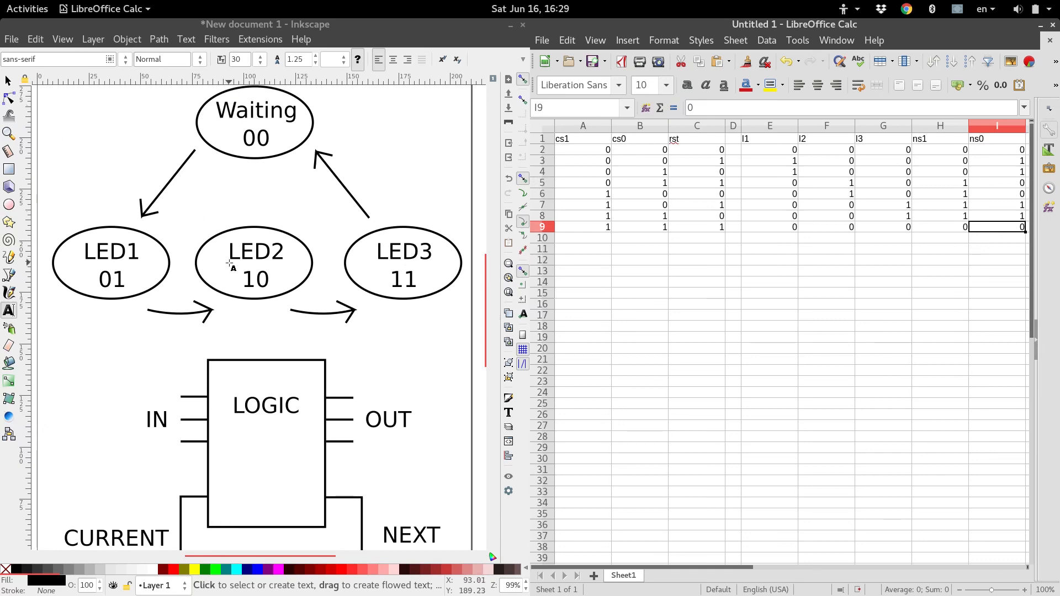
mouse_move(710, 245)
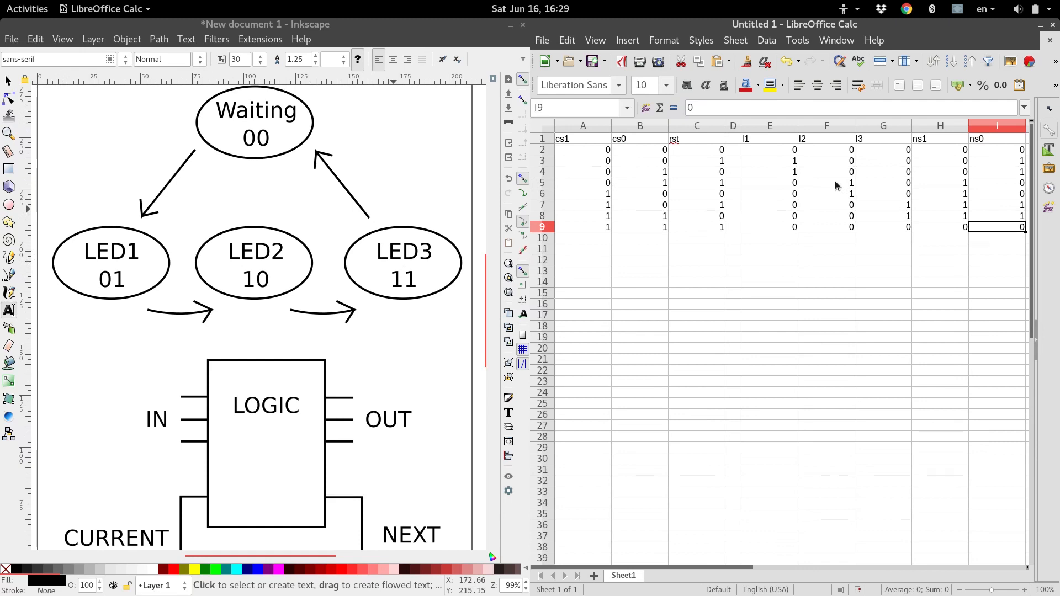
mouse_move(807, 196)
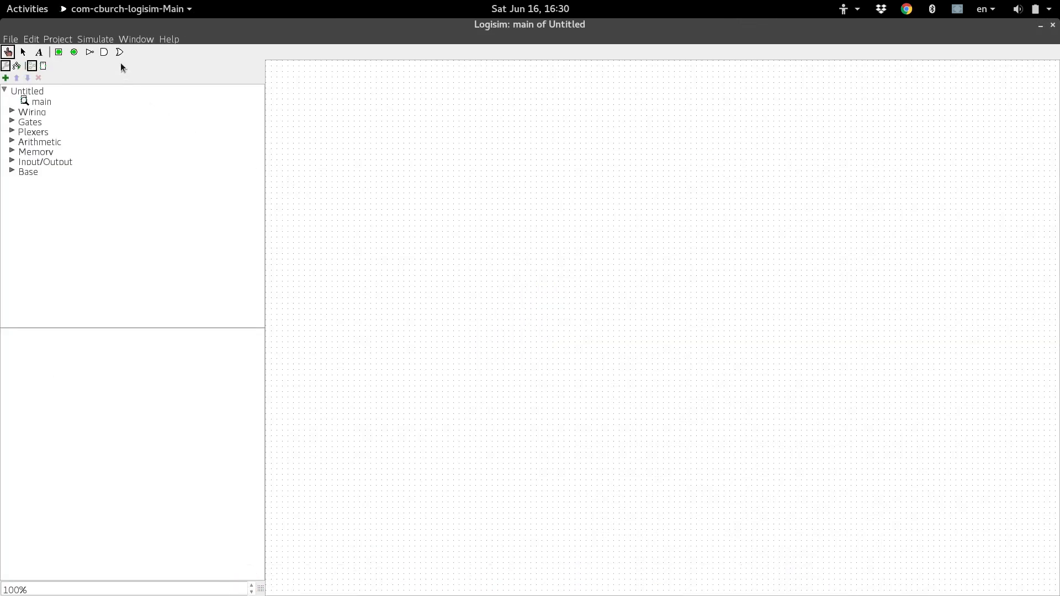
mouse_move(413, 391)
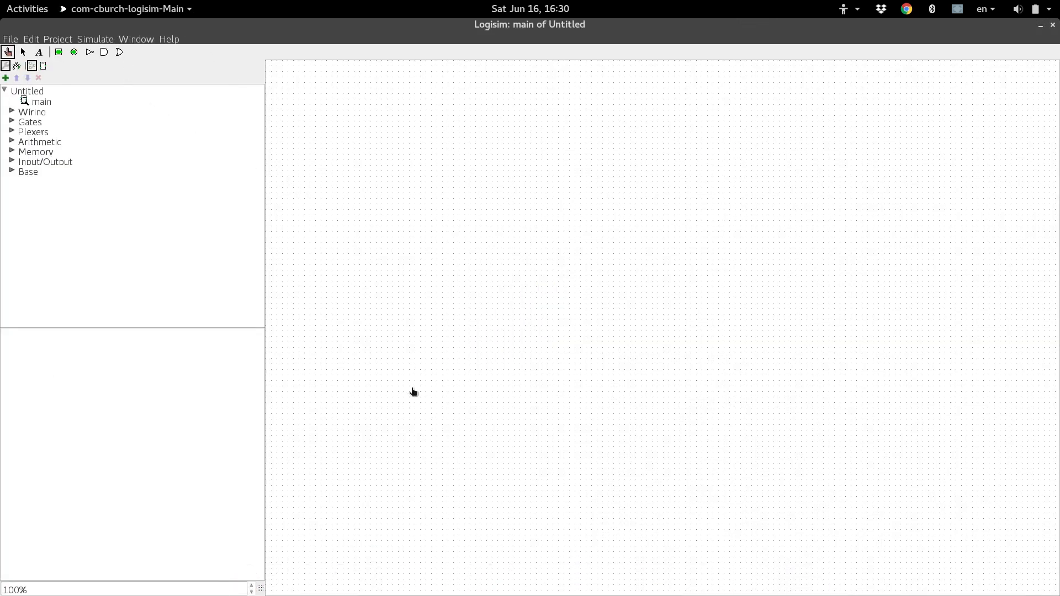
mouse_move(412, 399)
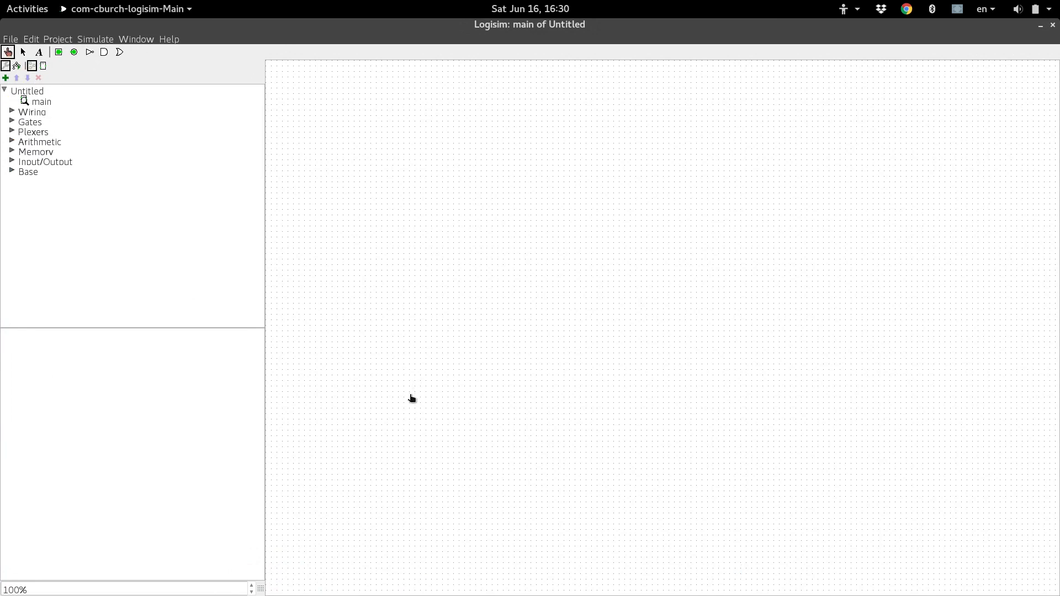
mouse_move(475, 38)
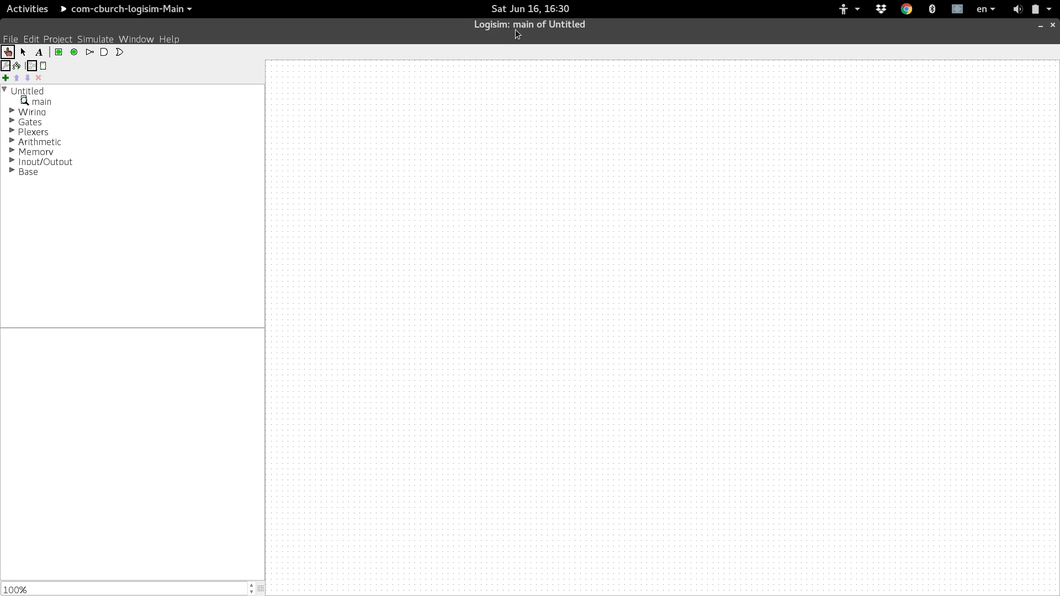
mouse_move(453, 248)
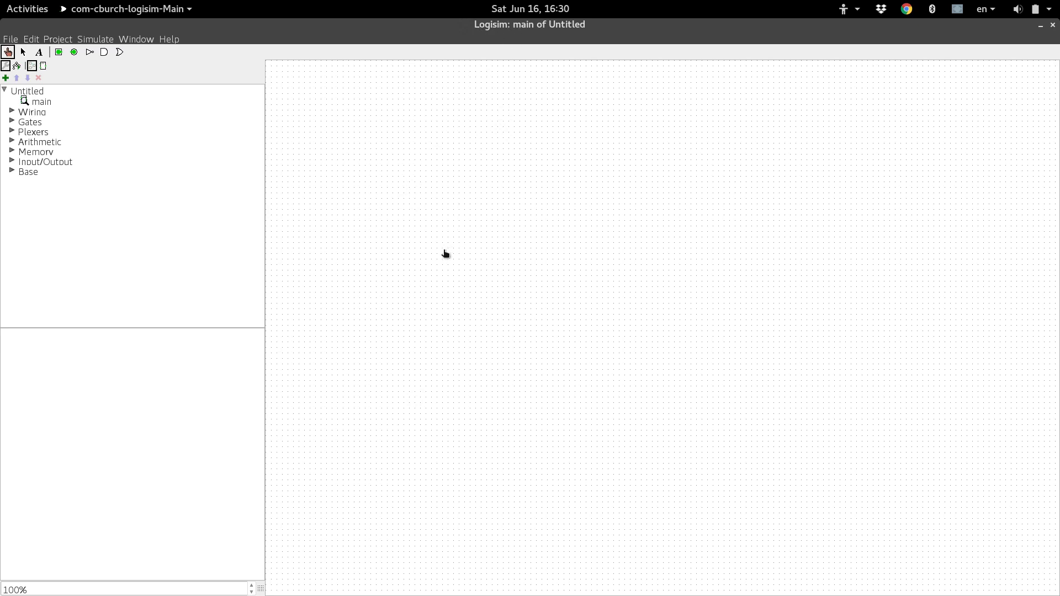
mouse_move(113, 184)
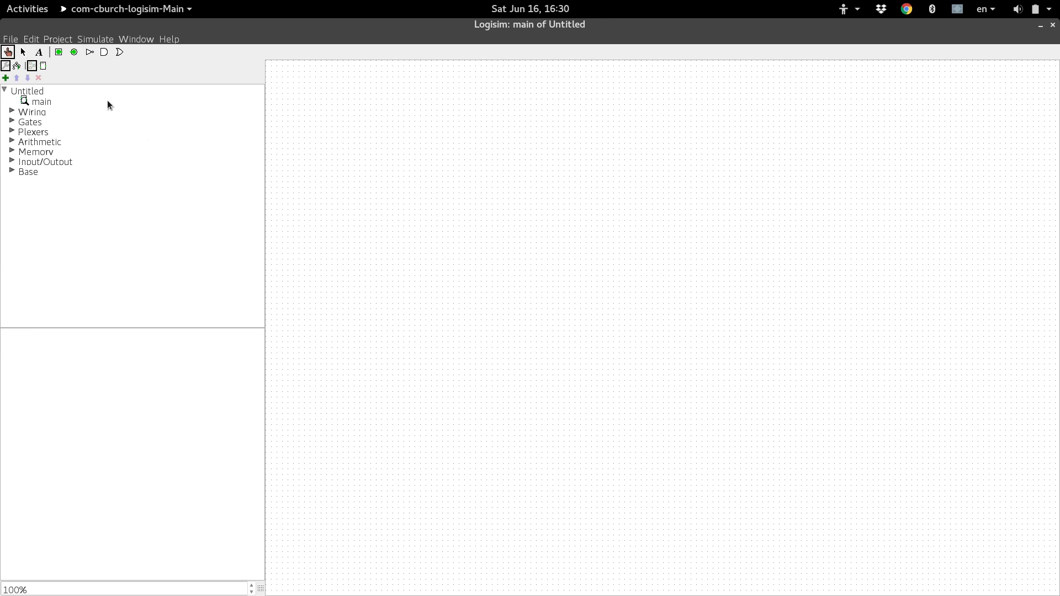
mouse_move(97, 97)
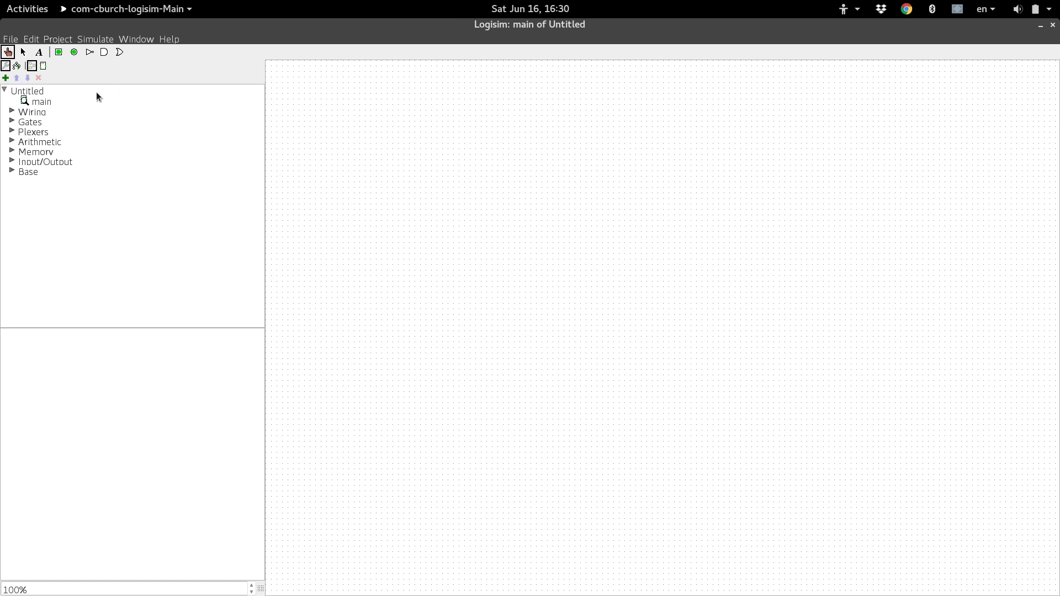
mouse_move(115, 63)
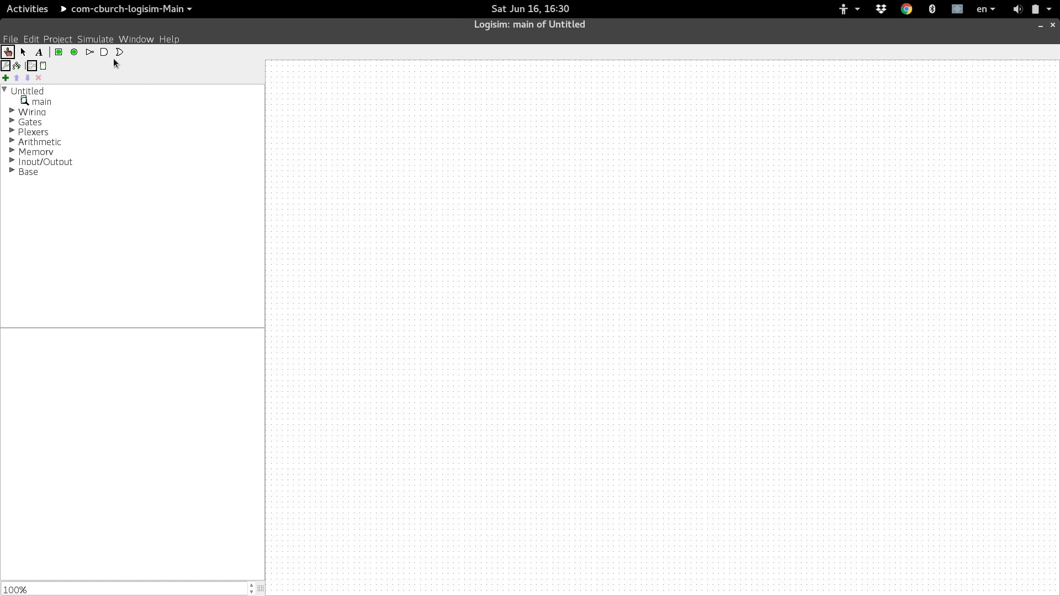
Step: Open Combinational Analysis from Logisim's Window menu
click(136, 39)
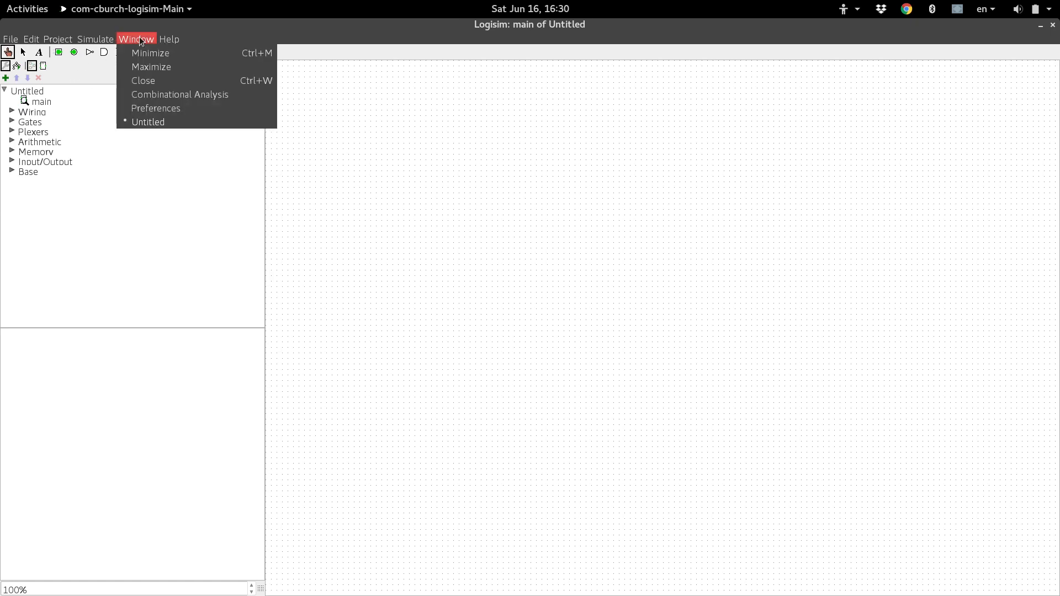
click(180, 95)
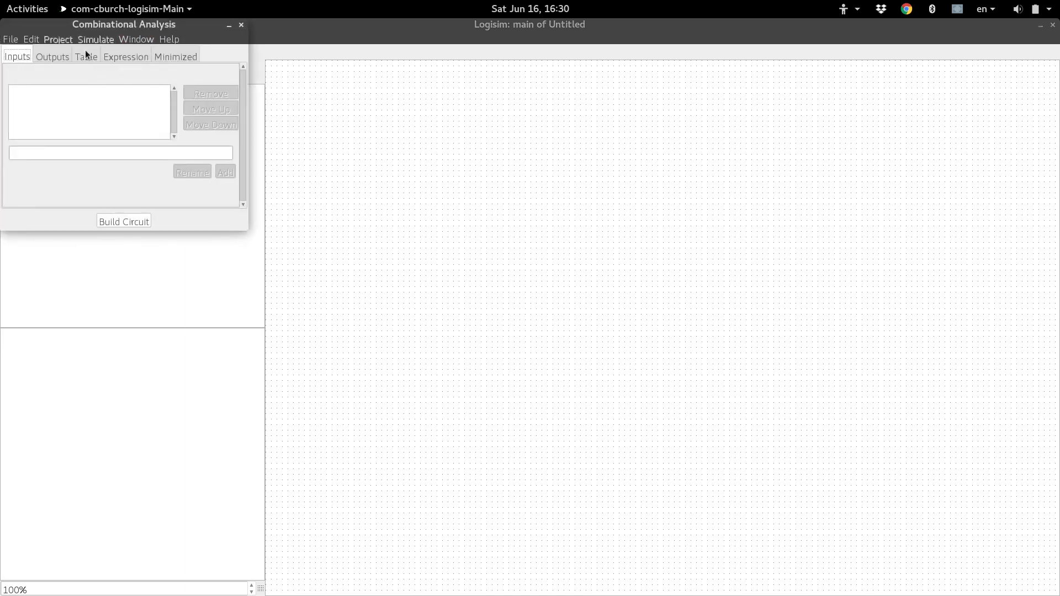
mouse_move(128, 26)
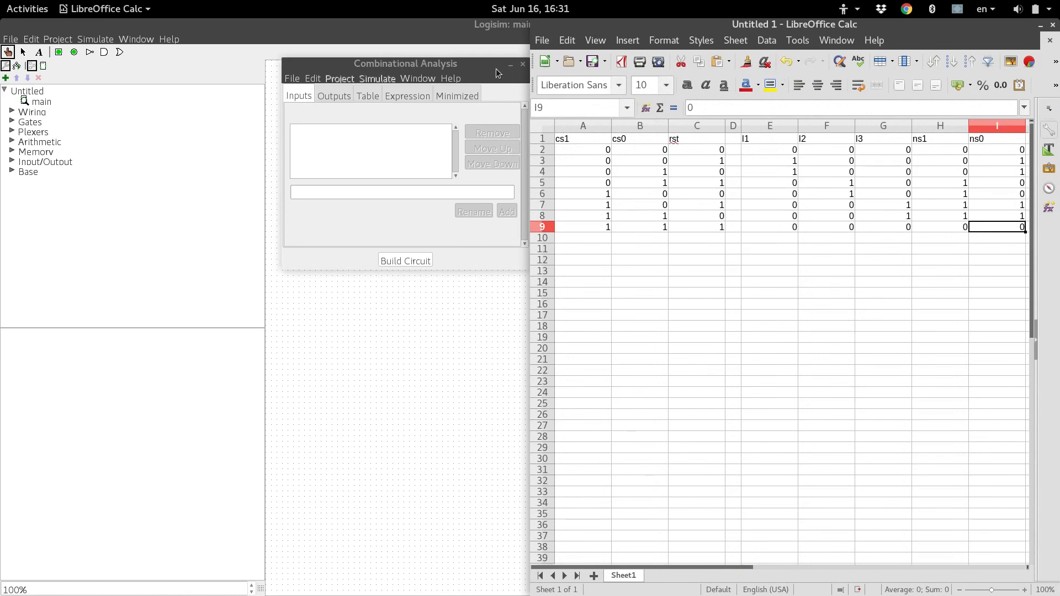
Step: Add cs1, cs0 and rst as inputs in Combinational Analysis
drag(405, 64, 341, 84)
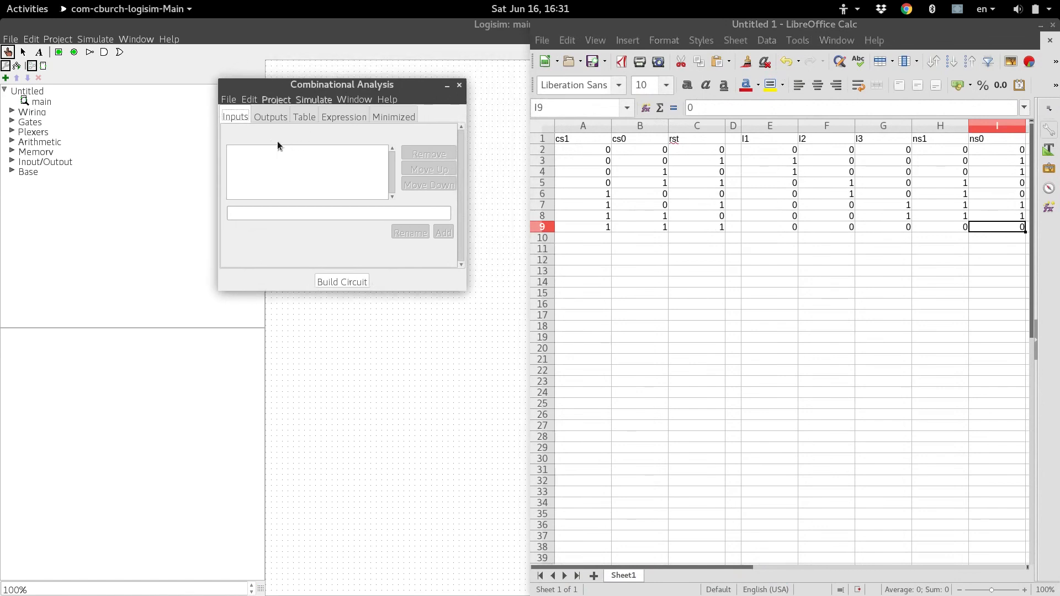
click(338, 213)
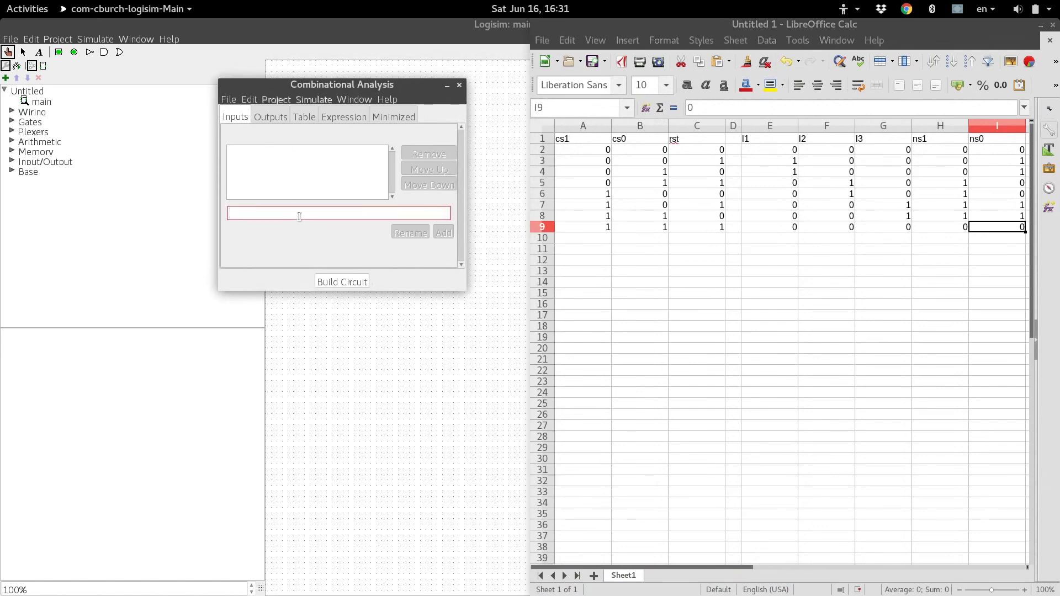
text(d)
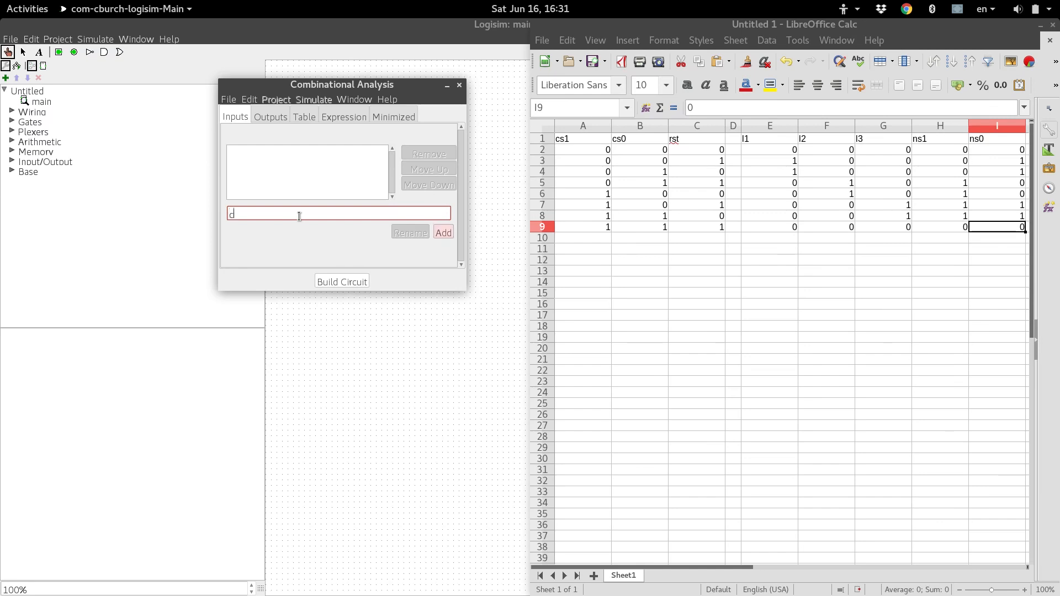
text(cs1)
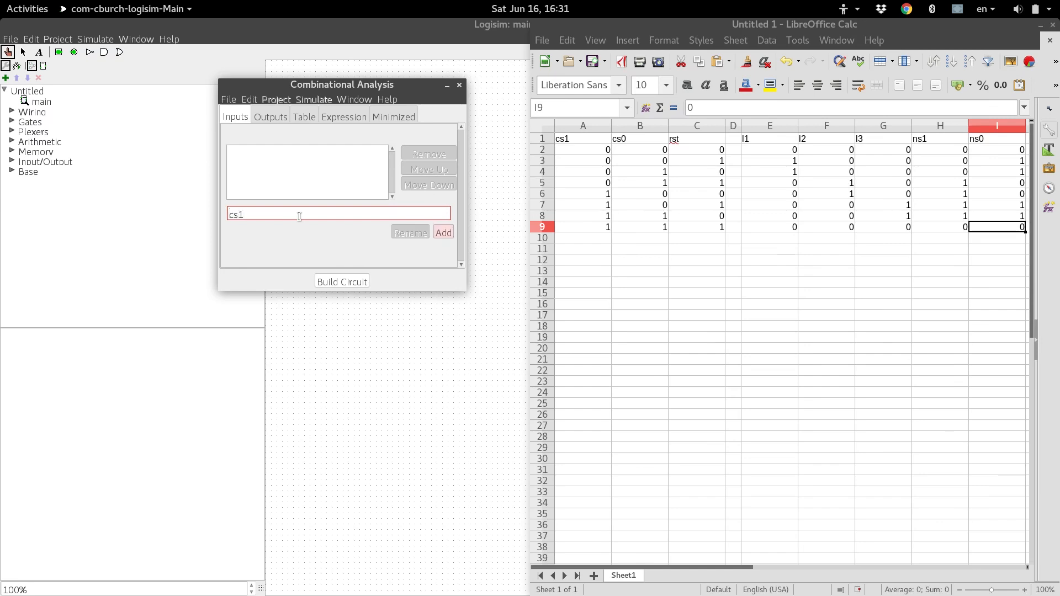
click(443, 233)
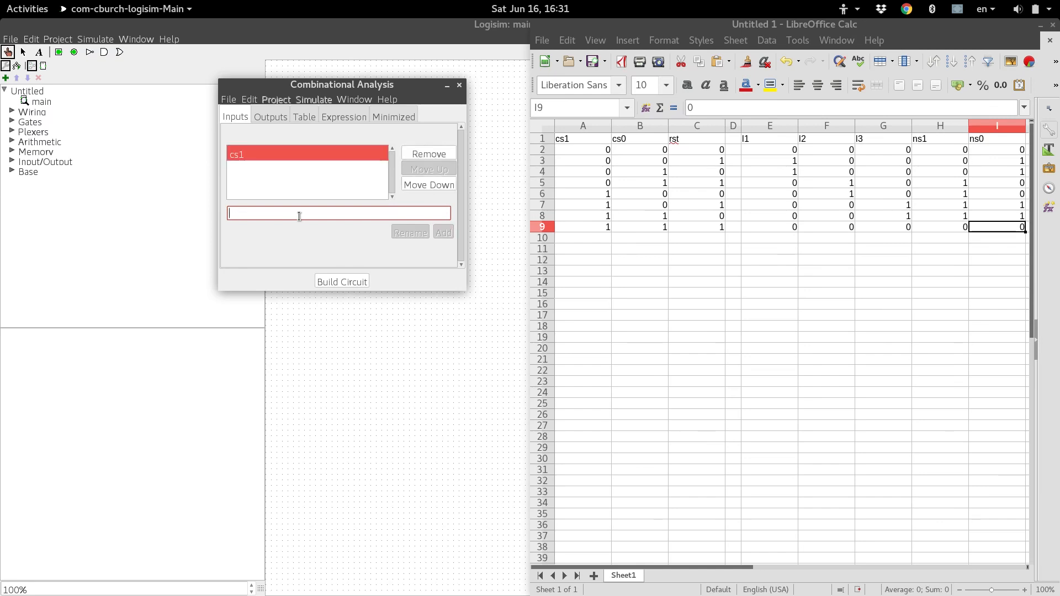
text(cs0)
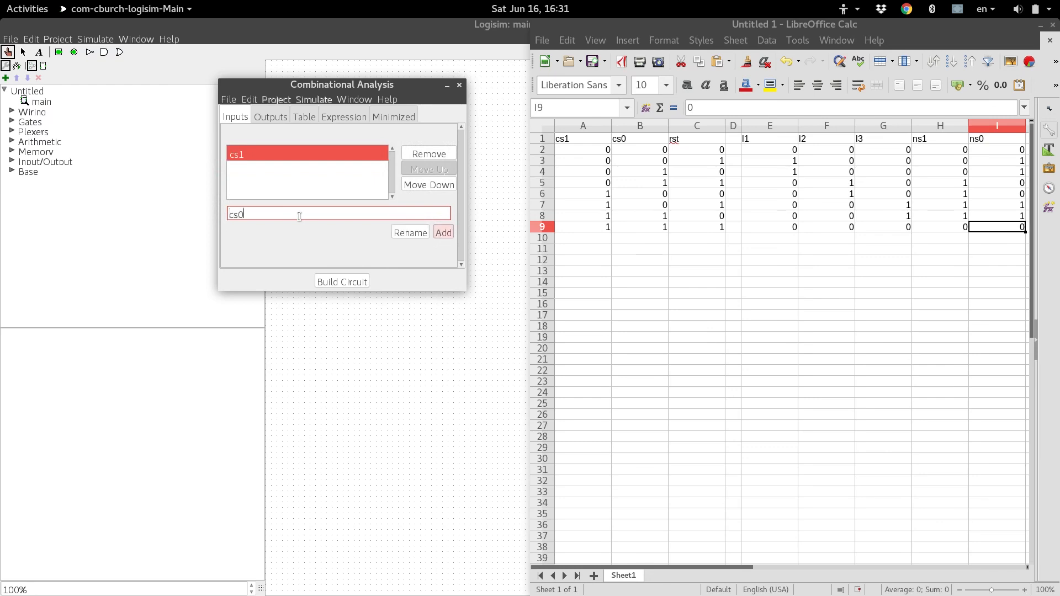
click(443, 233)
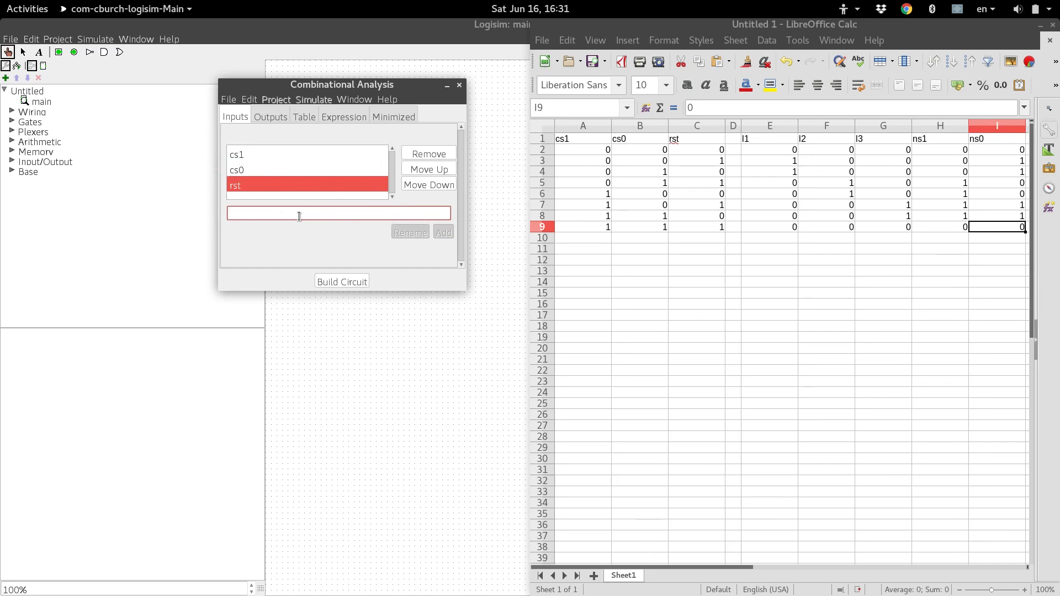
click(270, 116)
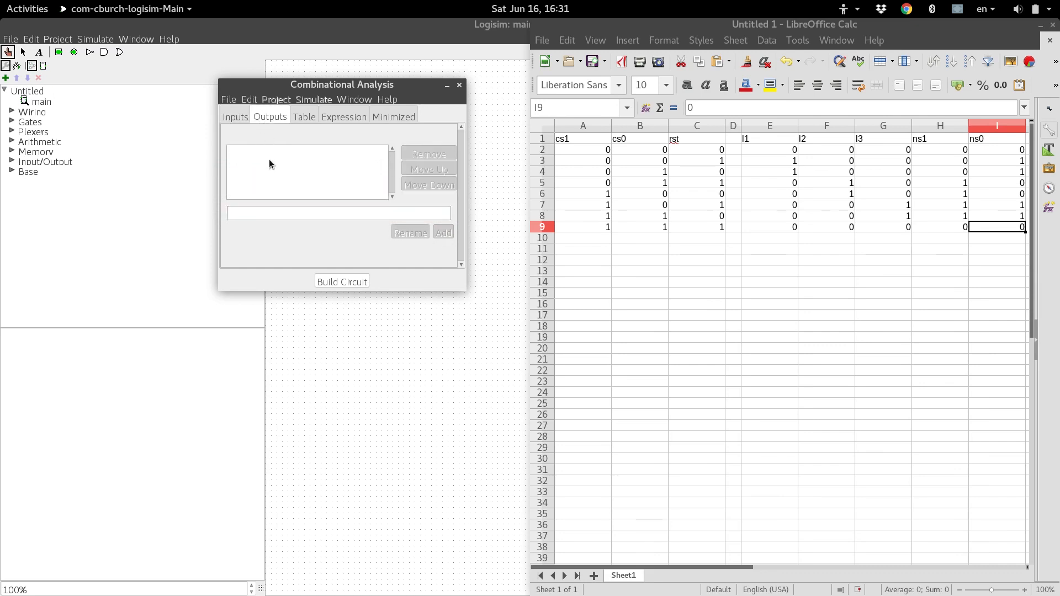
Step: Add outputs l1, l2, l3, ns1 and ns0, view the blank truth table and select A2:C9 in Calc
text(l1)
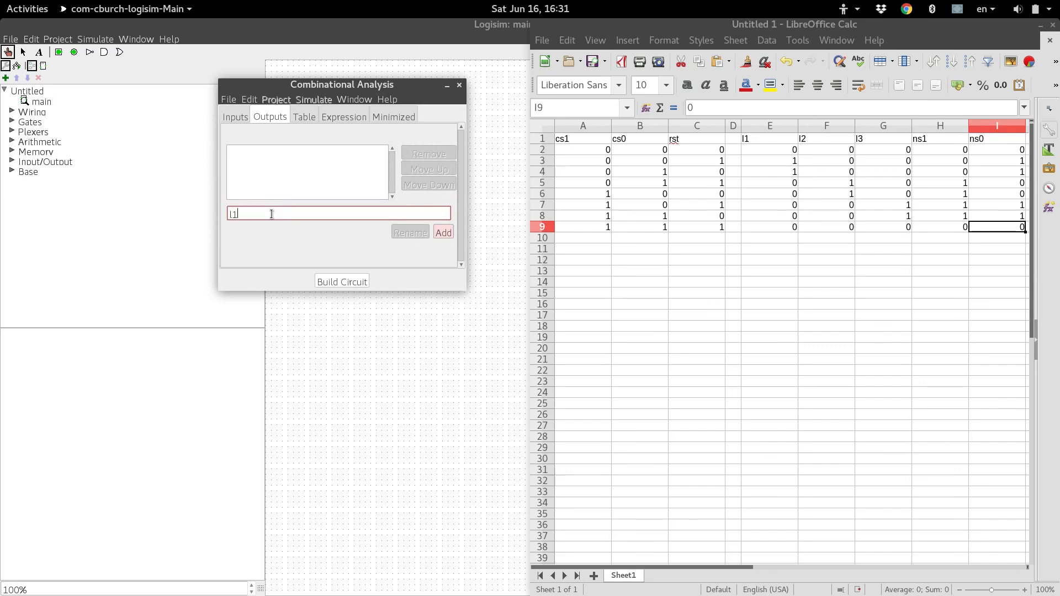
click(444, 233)
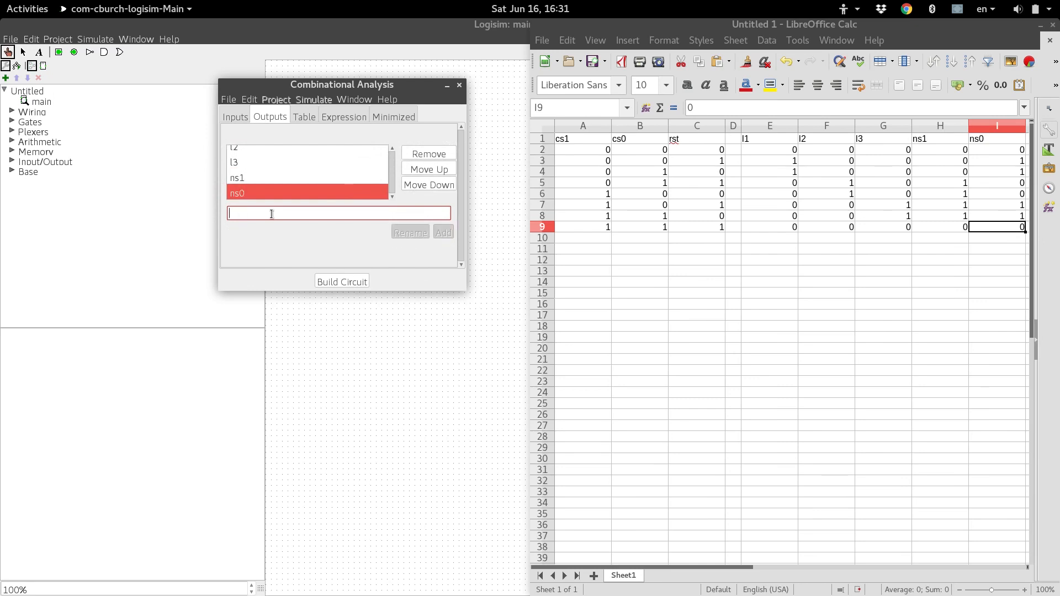
click(304, 116)
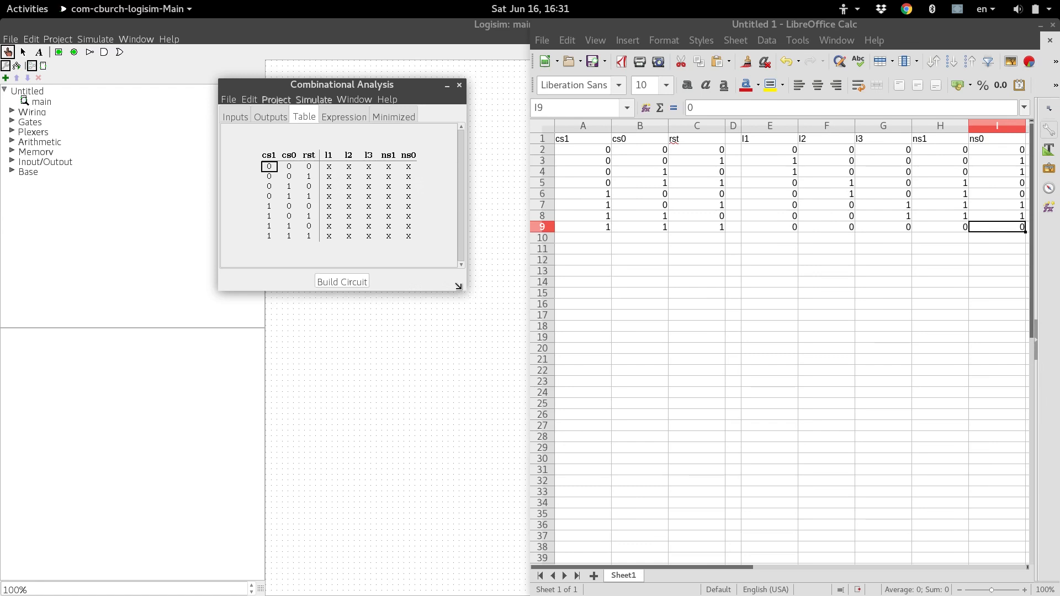
drag(459, 286, 474, 372)
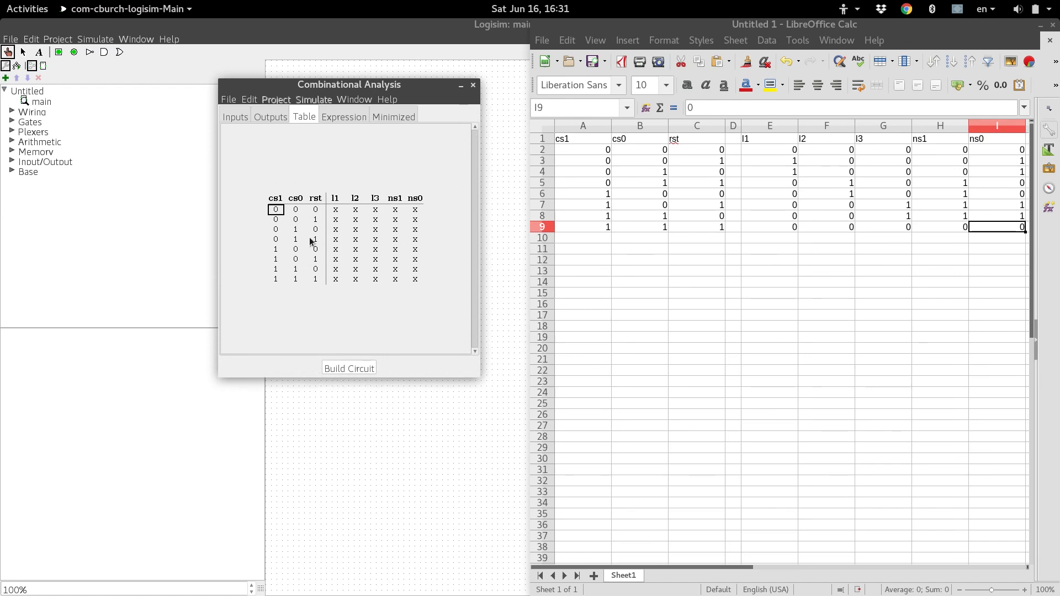
click(314, 229)
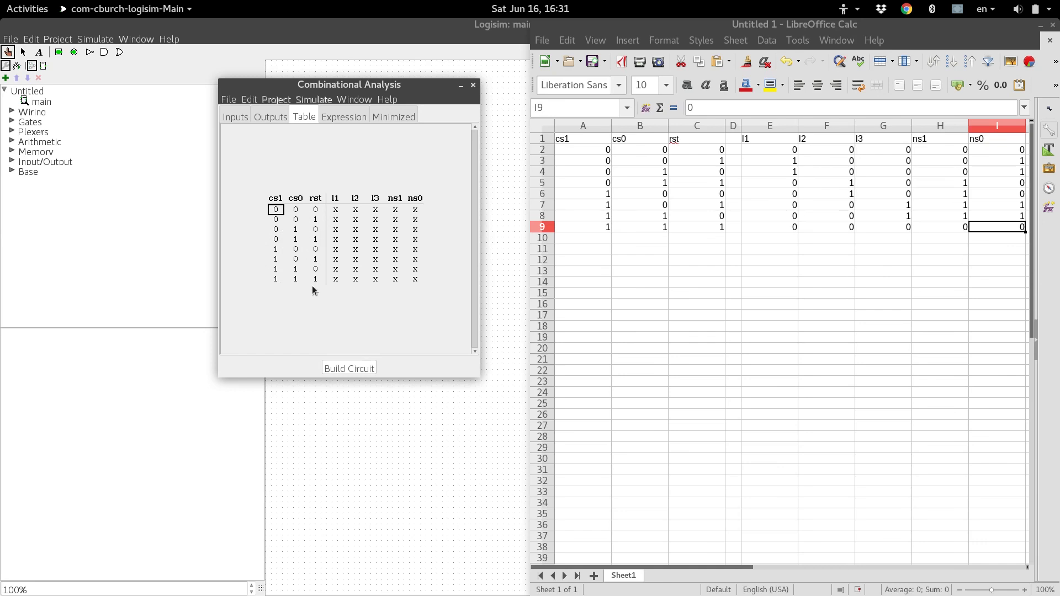
mouse_move(307, 304)
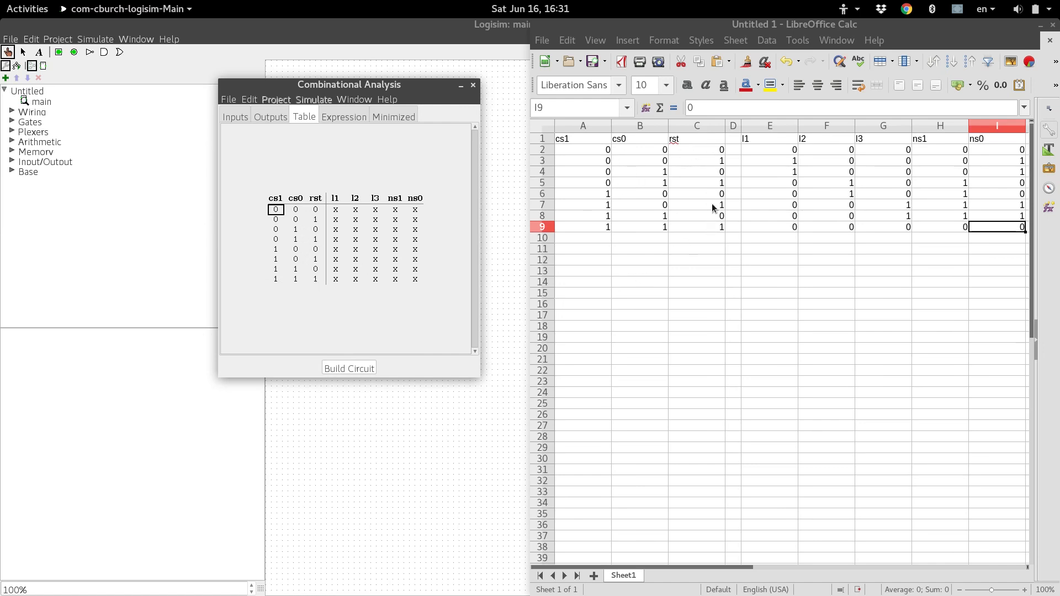
mouse_move(816, 166)
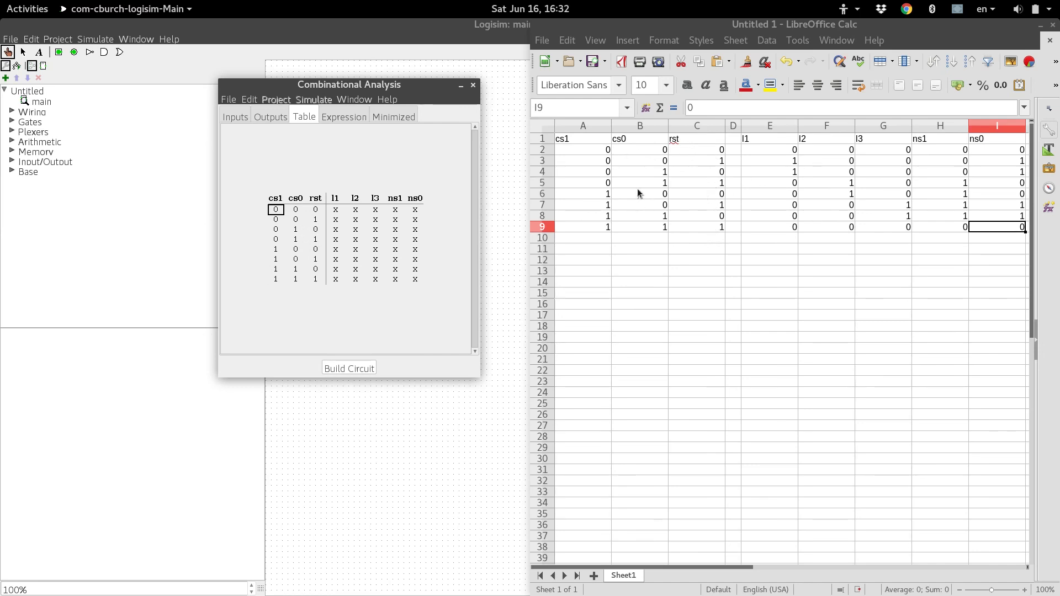
mouse_move(594, 156)
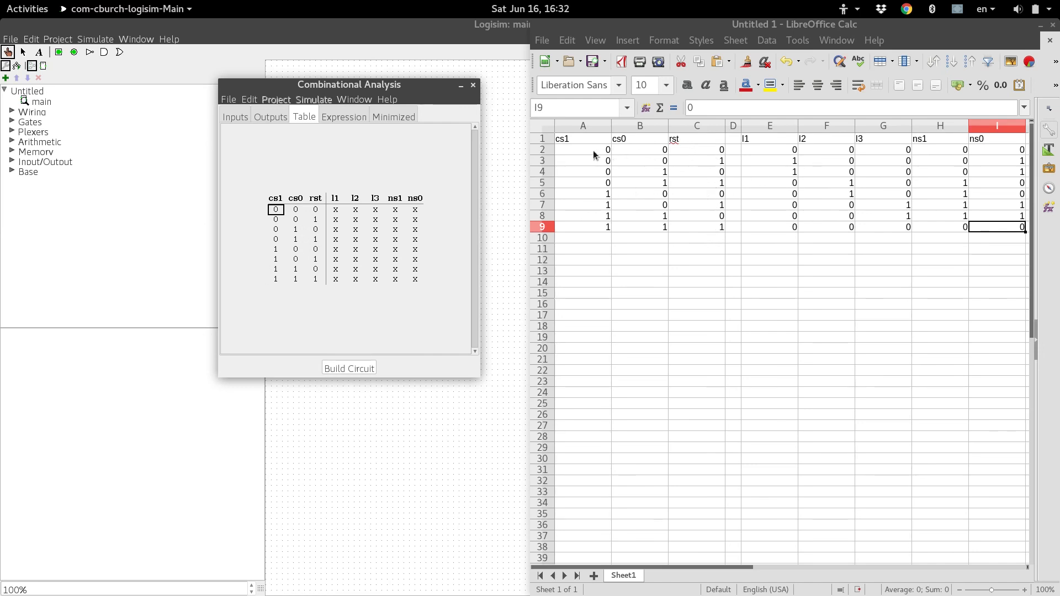
drag(583, 149, 697, 226)
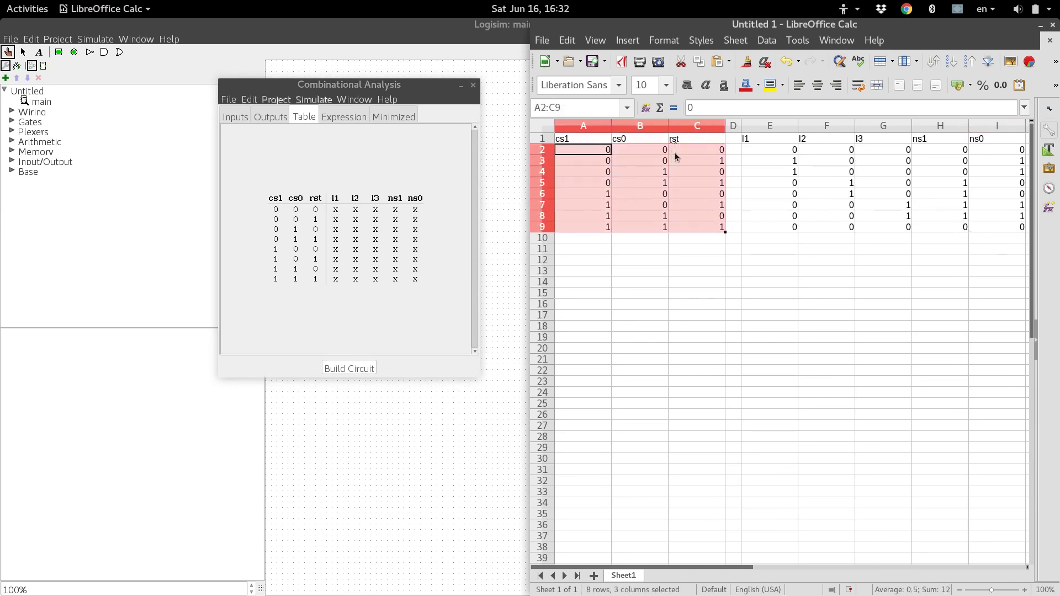
mouse_move(706, 161)
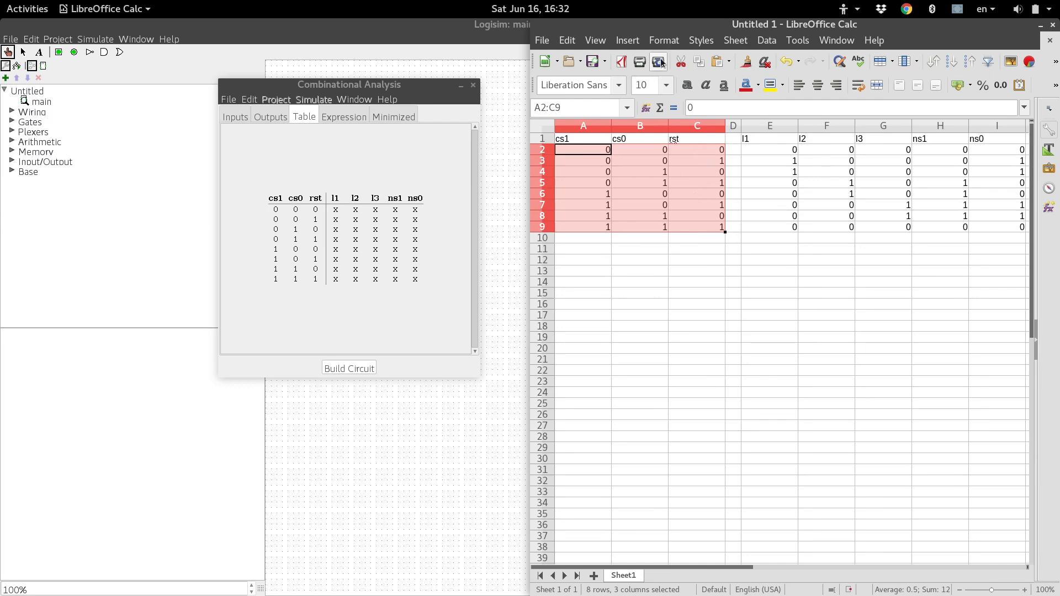
Step: Sort A2:C9 ascending by columns A, B and C via Data > Sort
click(767, 40)
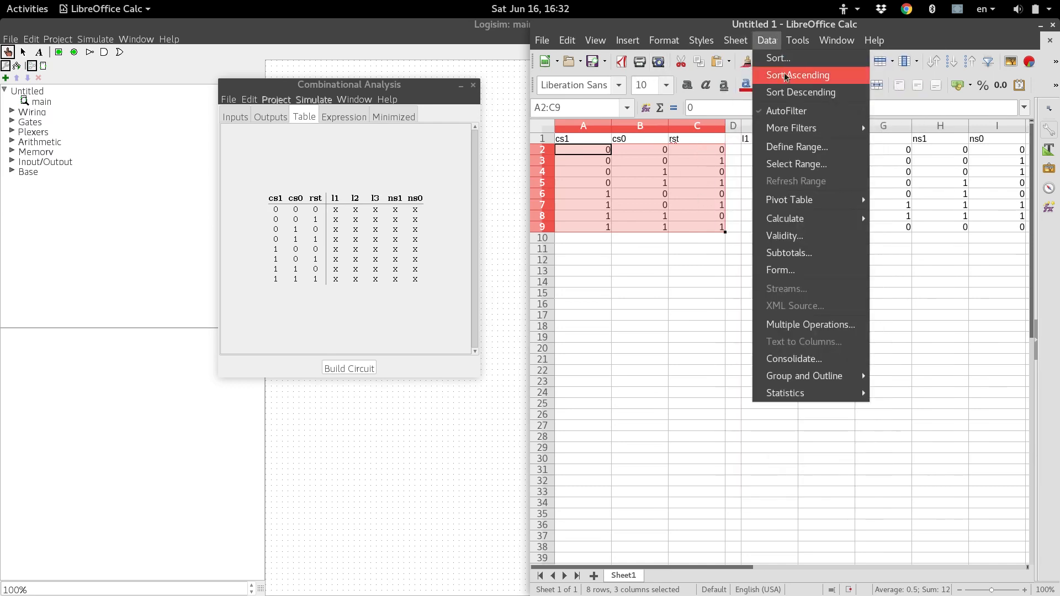
click(778, 57)
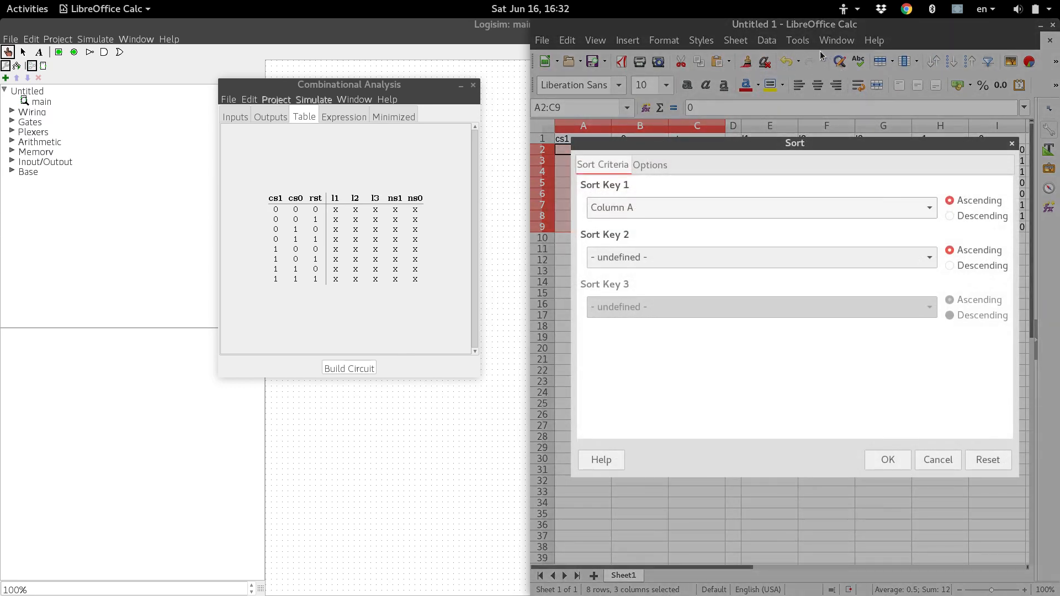
mouse_move(817, 73)
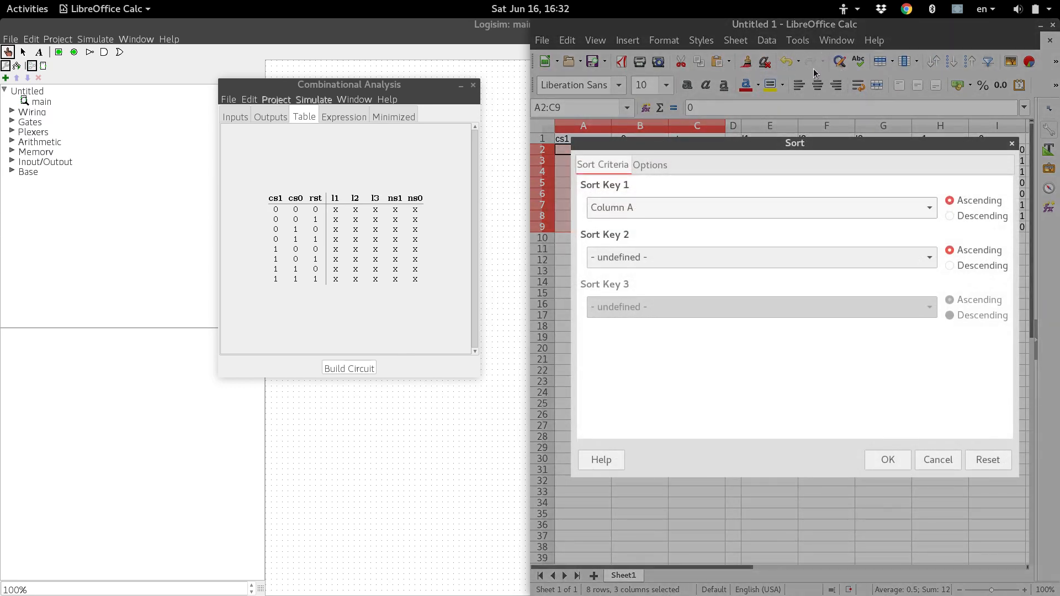
mouse_move(616, 216)
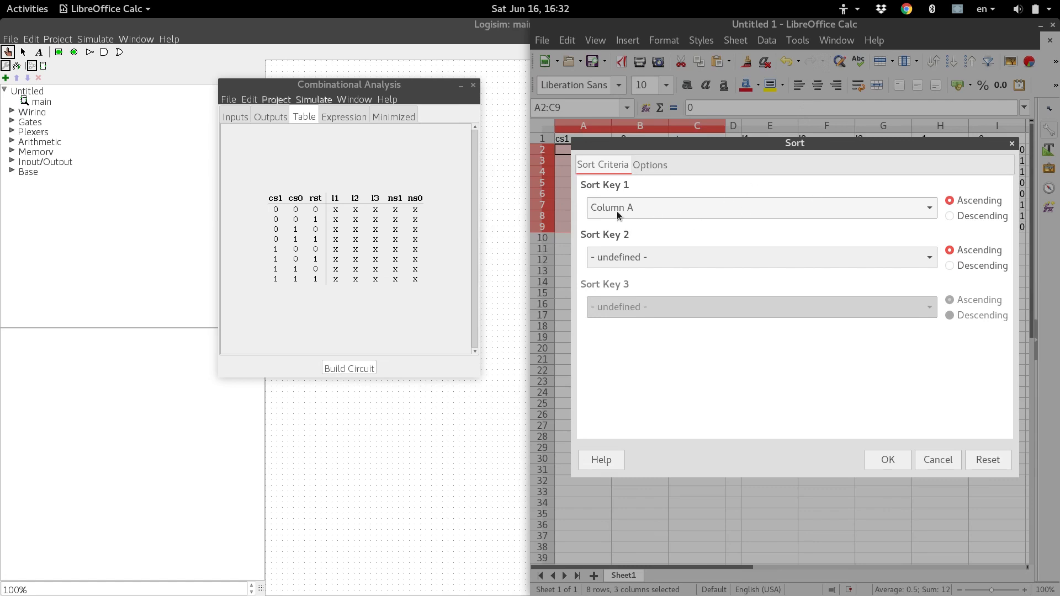
mouse_move(647, 258)
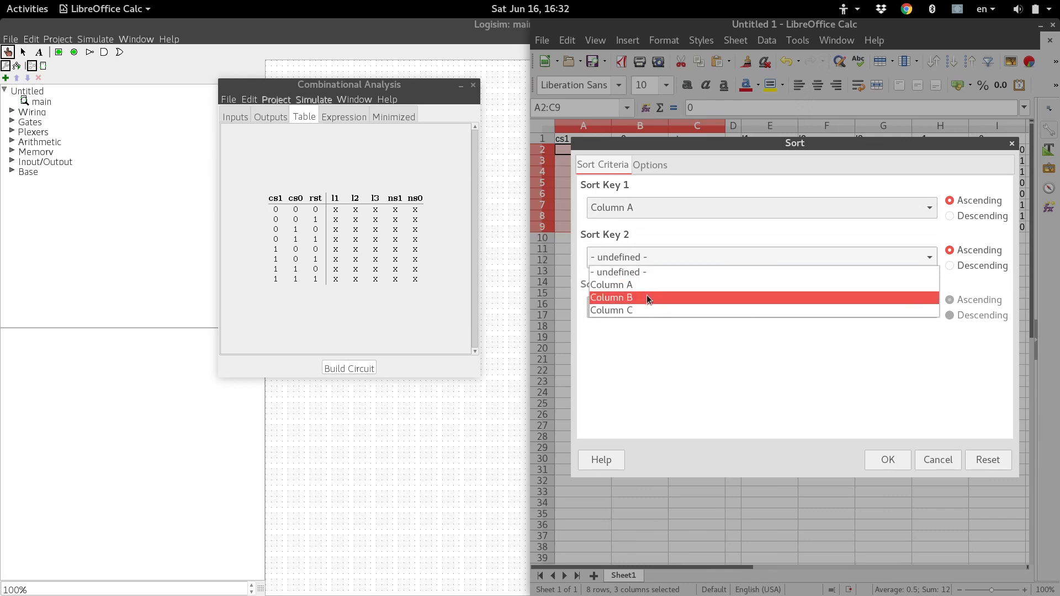
click(611, 297)
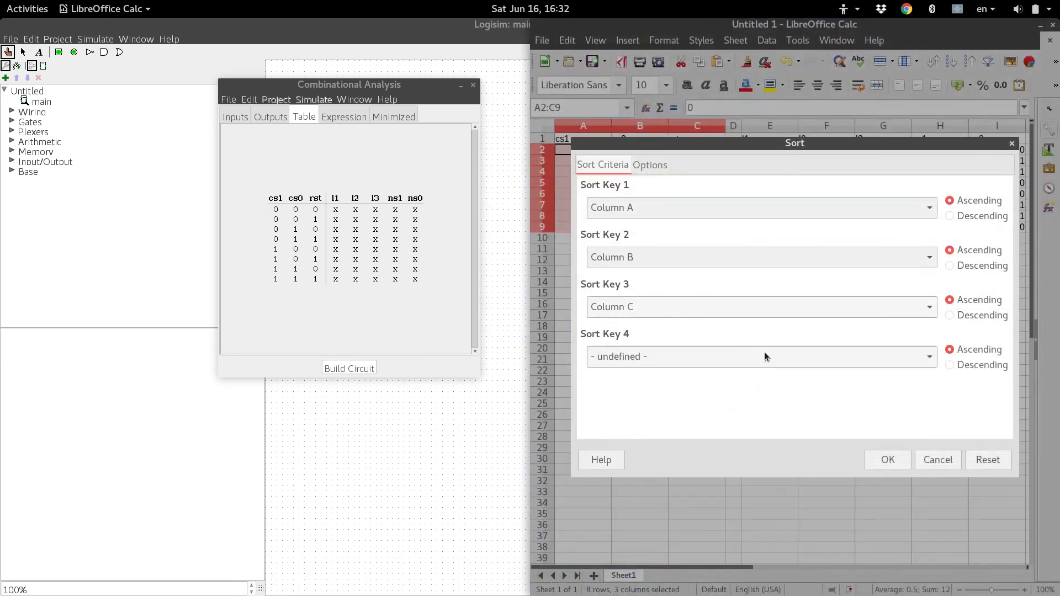
click(888, 459)
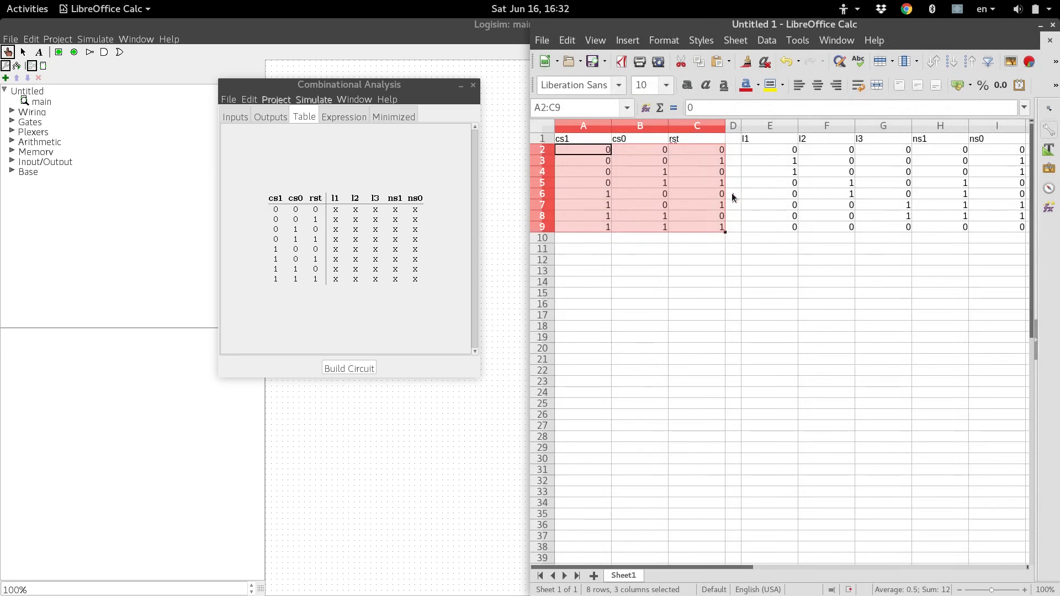
mouse_move(620, 223)
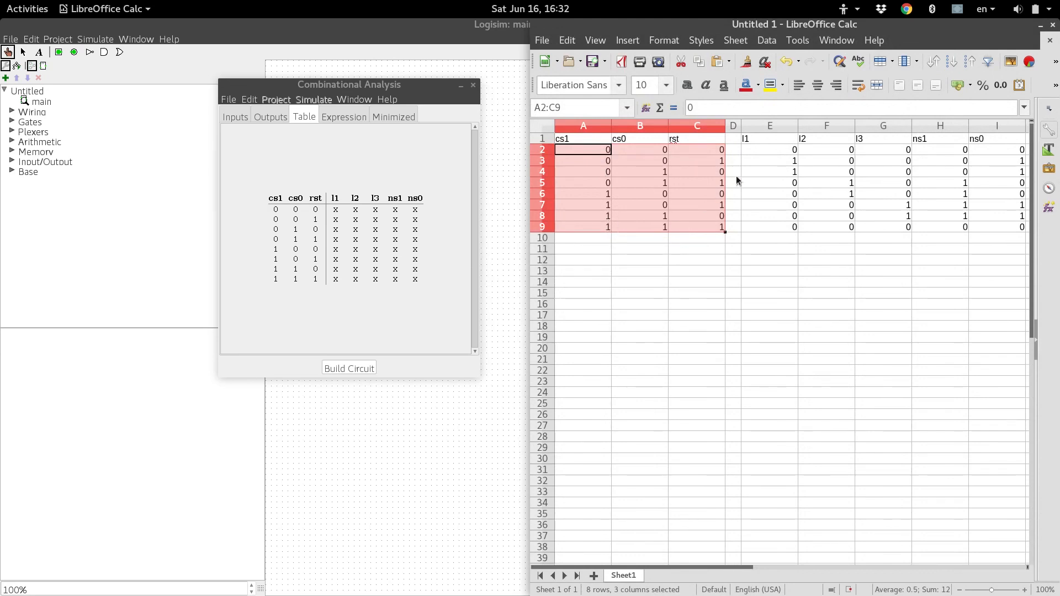
mouse_move(806, 181)
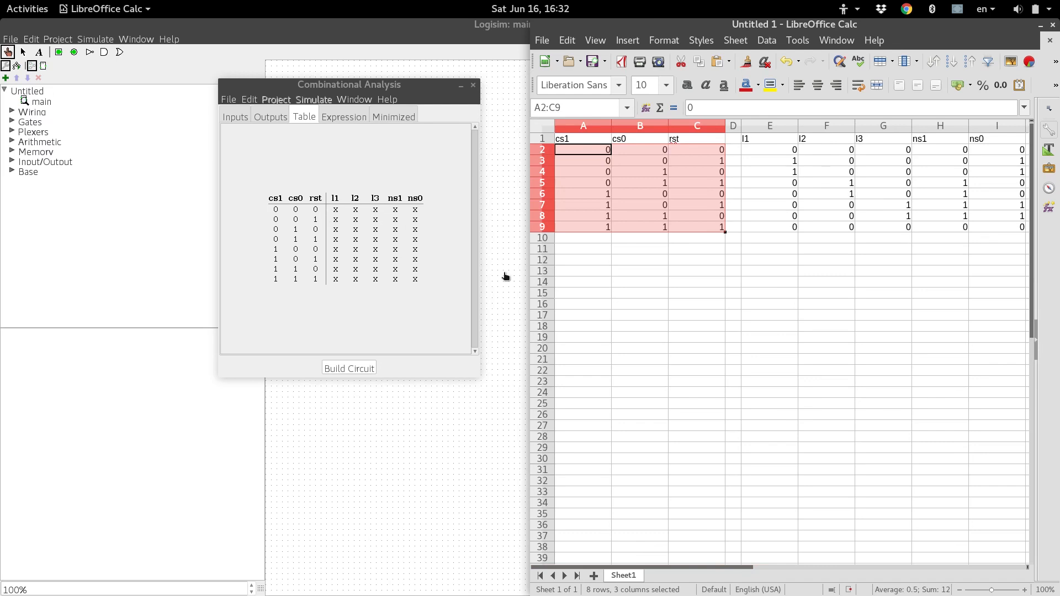
mouse_move(869, 158)
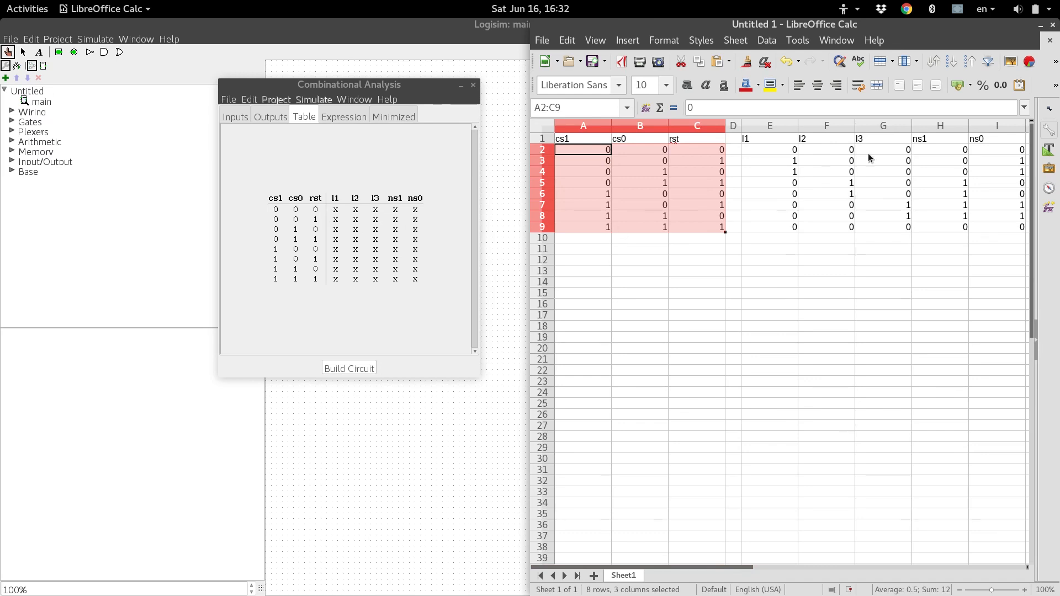
drag(770, 150, 965, 216)
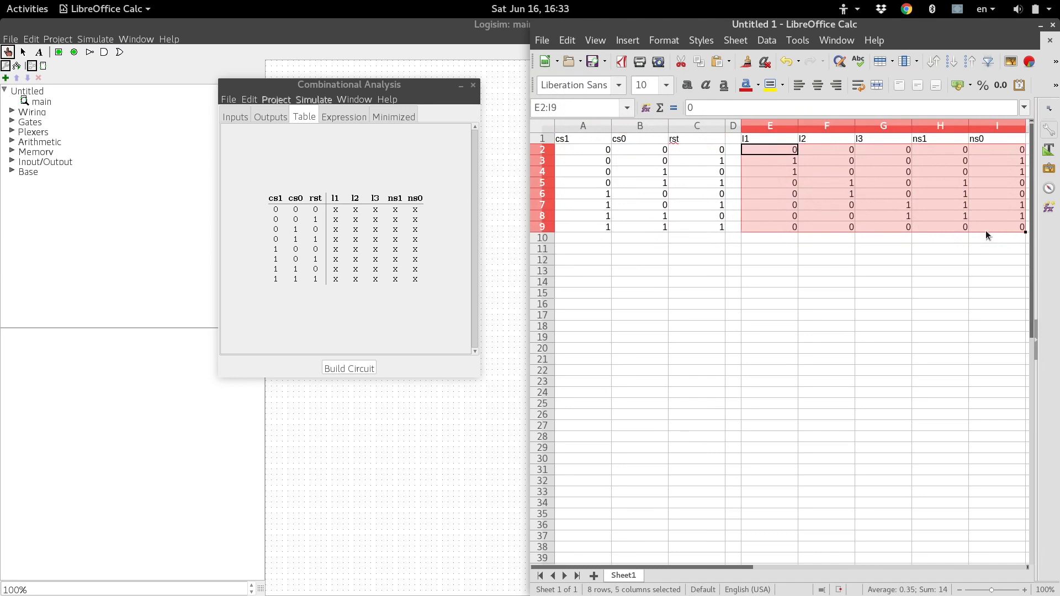
mouse_move(877, 238)
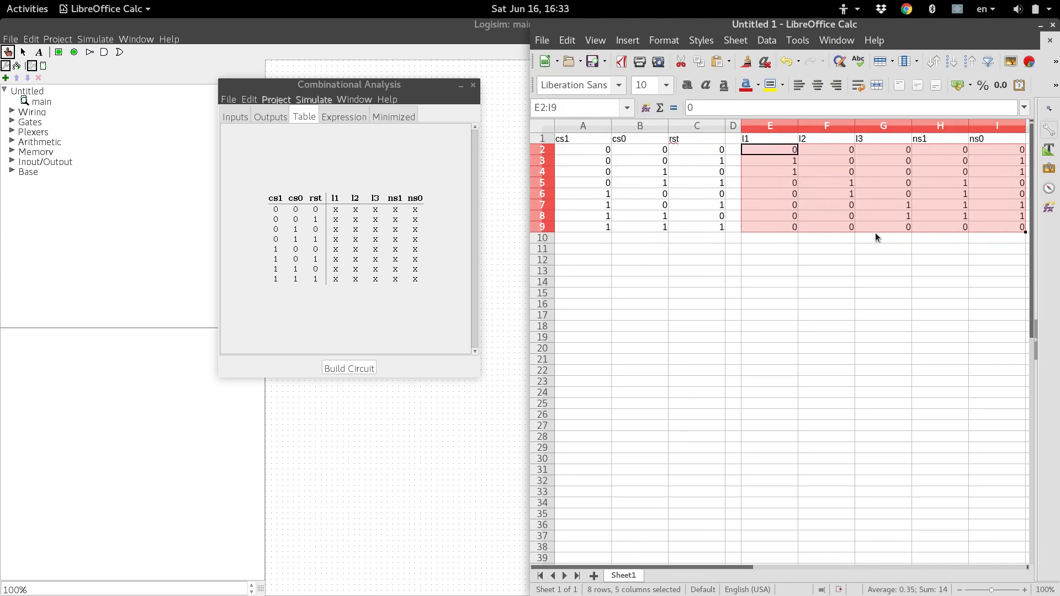
mouse_move(583, 238)
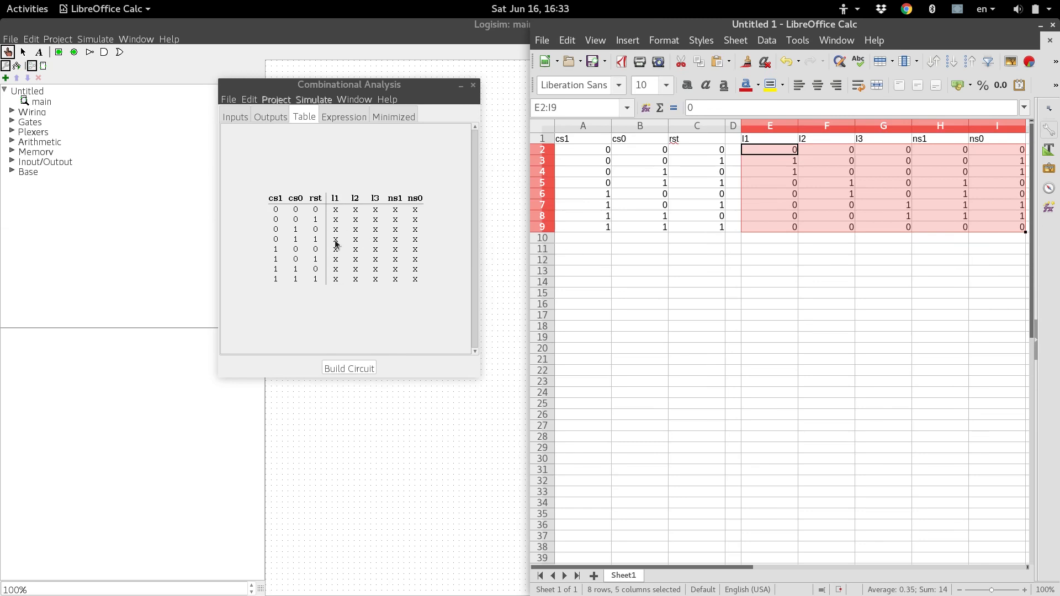
mouse_move(420, 284)
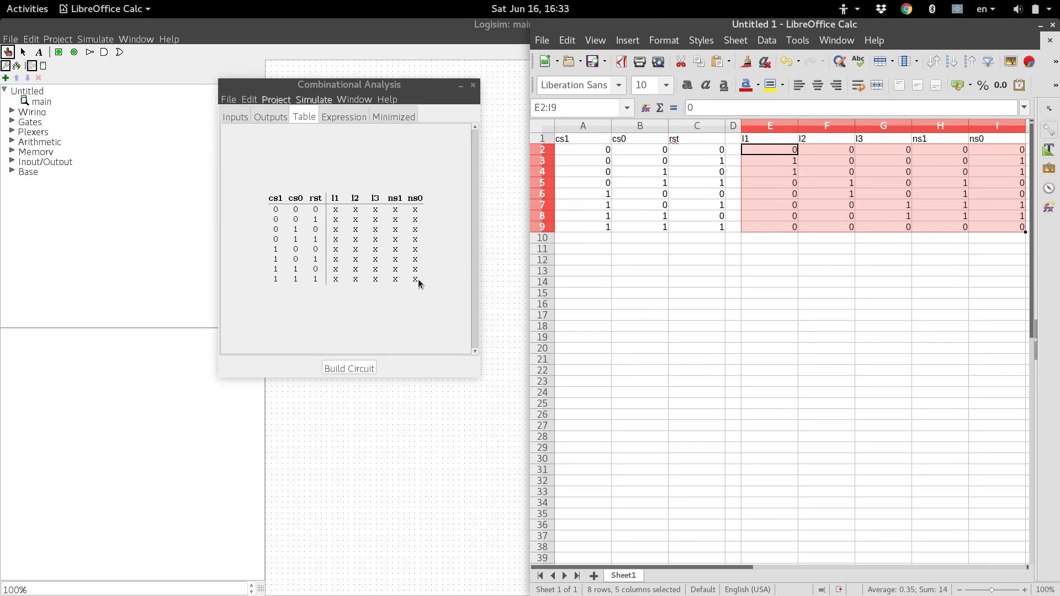
mouse_move(348, 213)
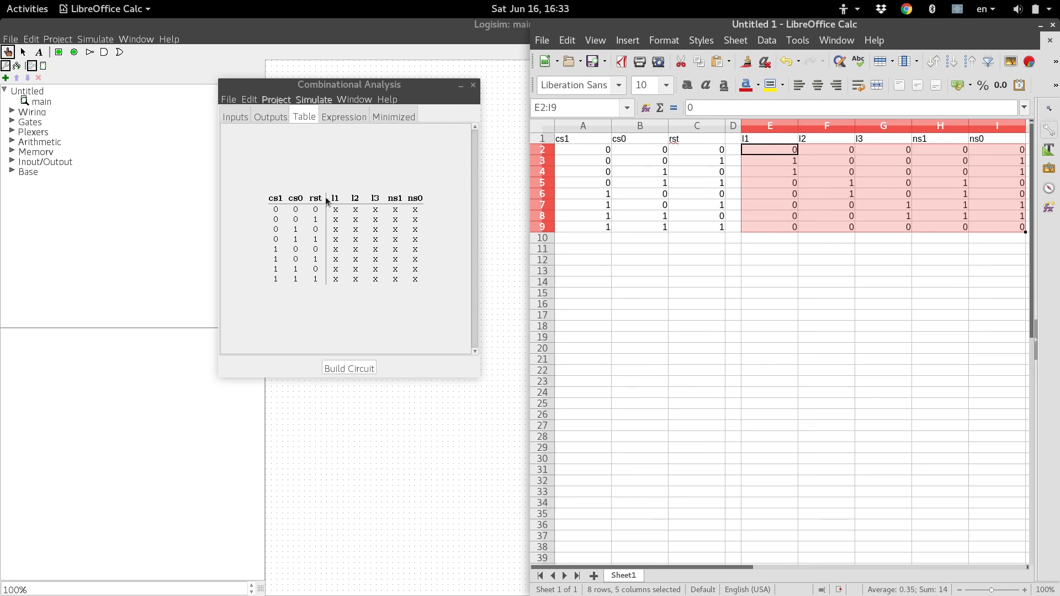
mouse_move(433, 193)
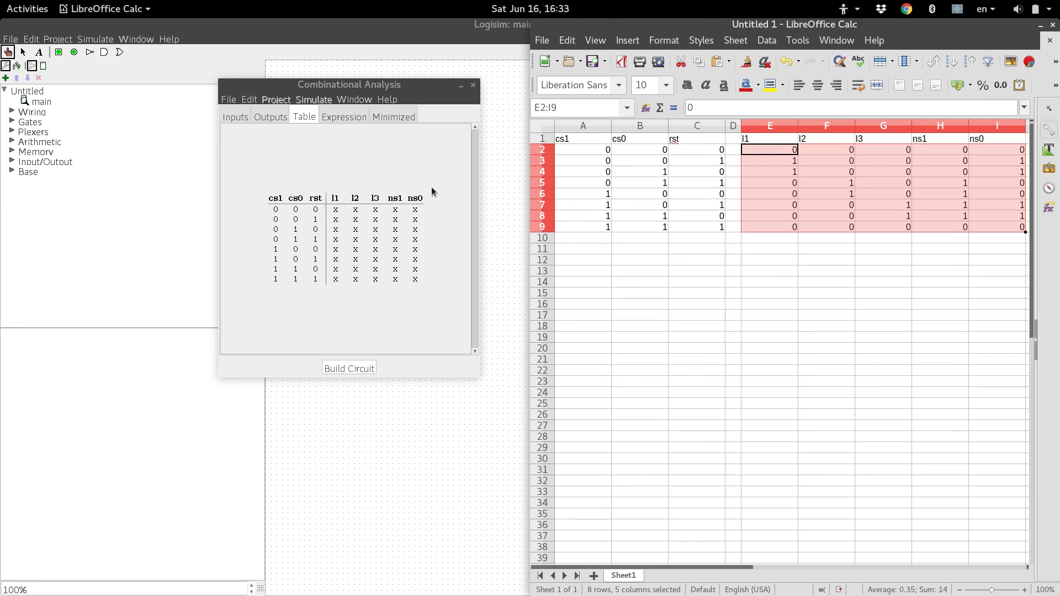
mouse_move(785, 155)
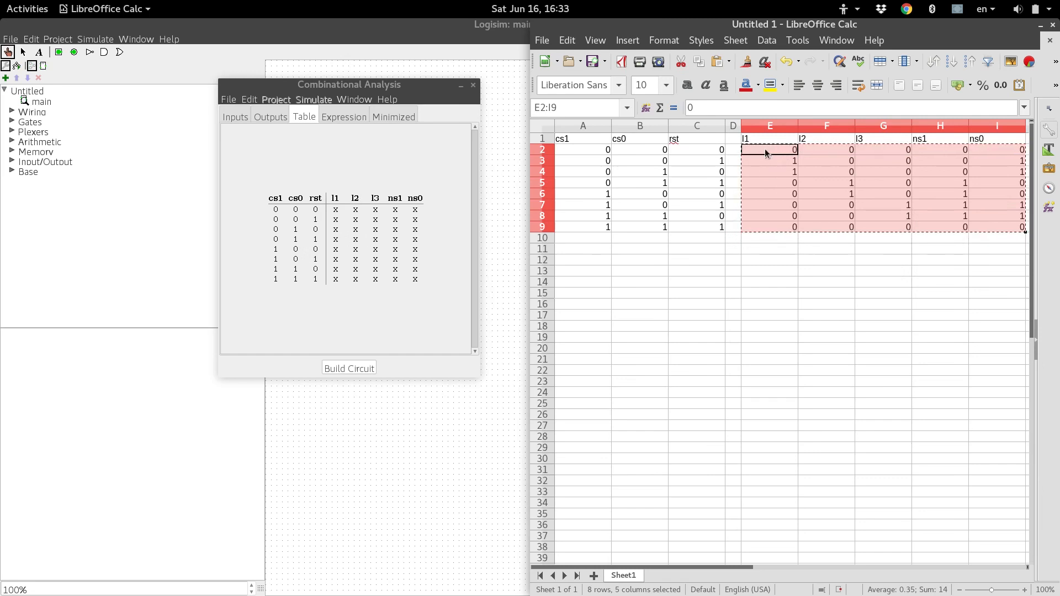
Step: Paste the E2:I9 output values into Logisim's truth table and view the expressions
click(336, 210)
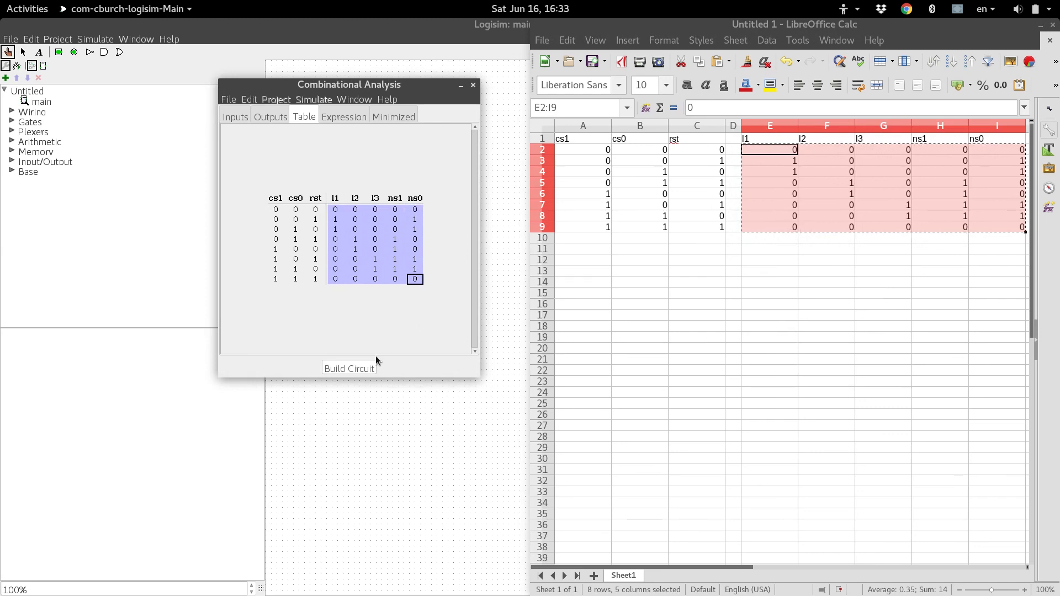
click(344, 116)
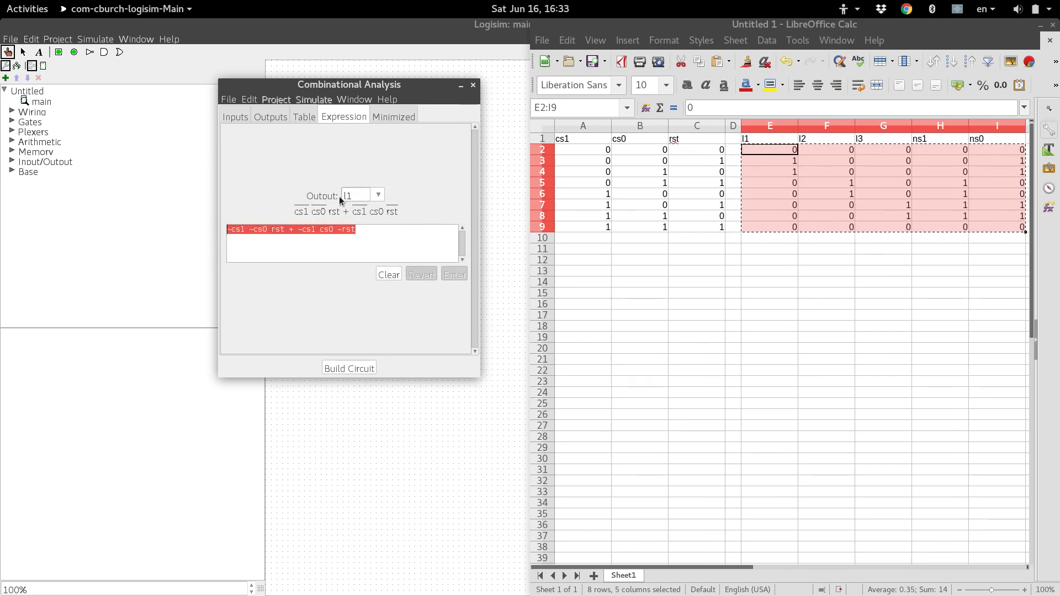
mouse_move(358, 201)
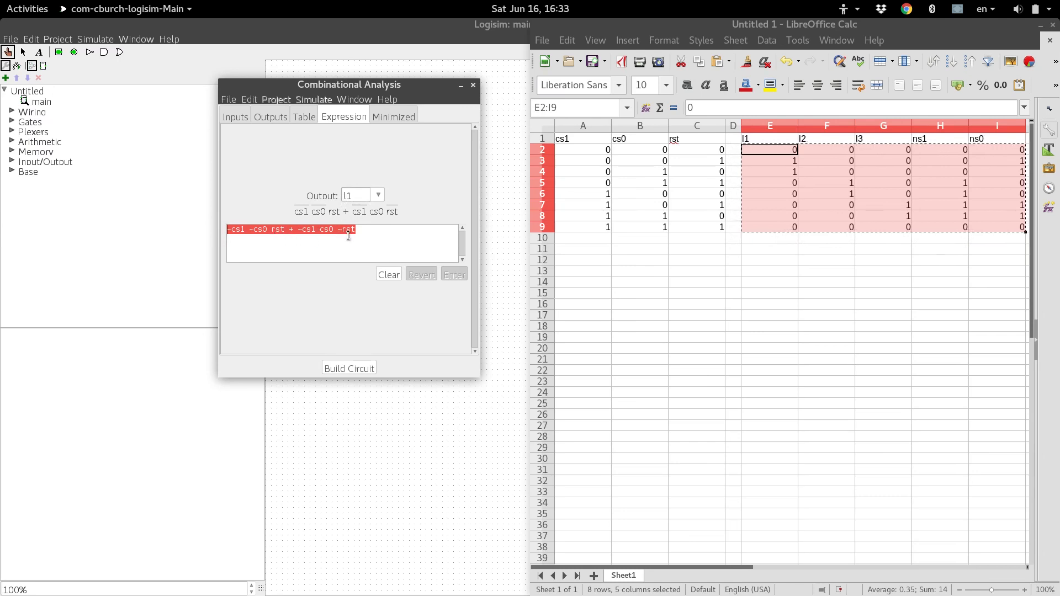
Step: Show the Boolean expressions for l2, l3, ns1 and ns0 from the Output dropdown
click(377, 195)
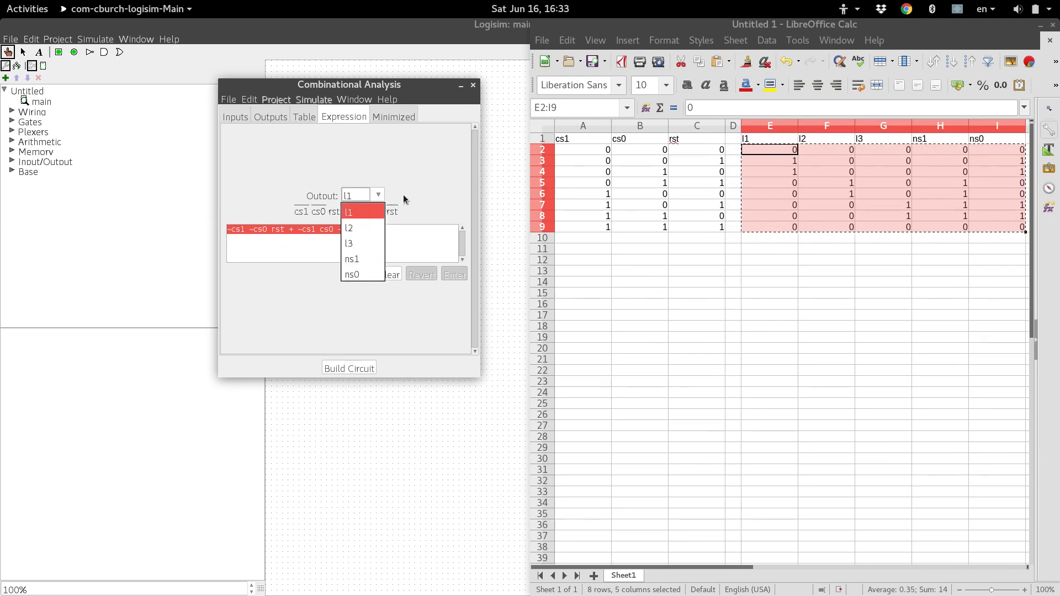
click(349, 227)
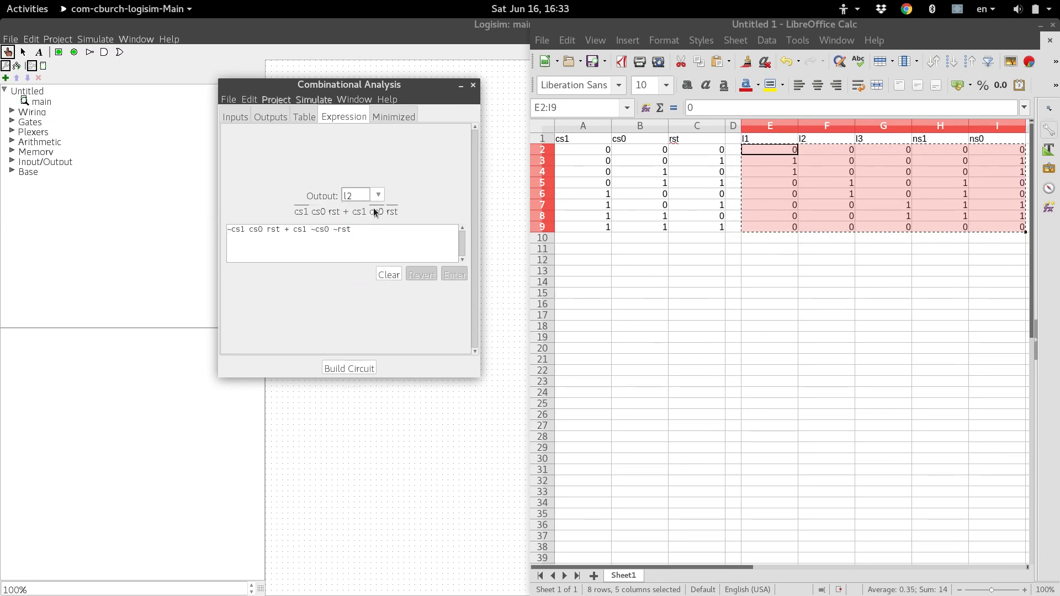
click(377, 195)
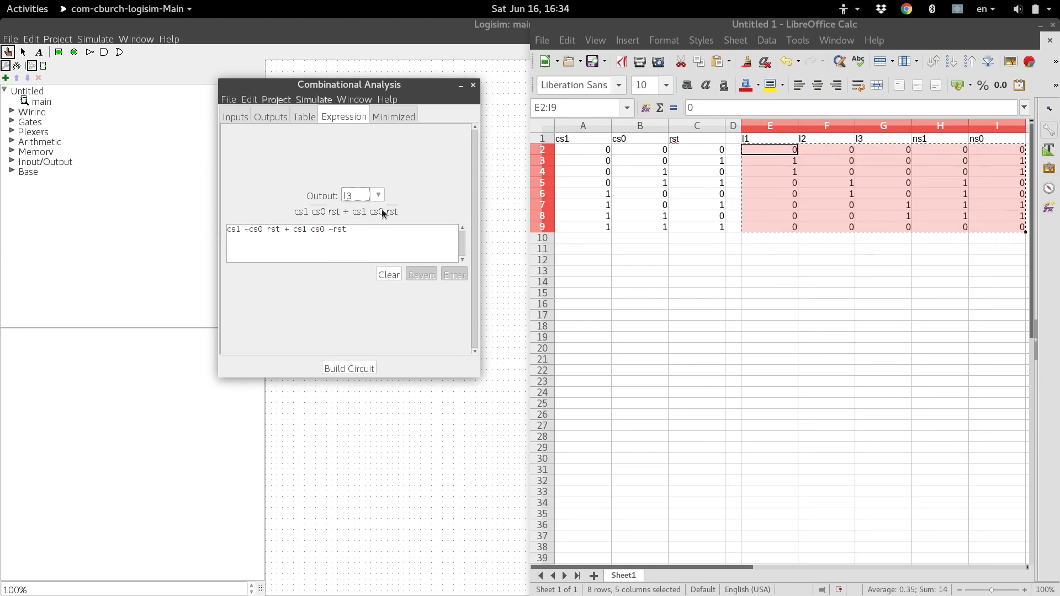
click(377, 195)
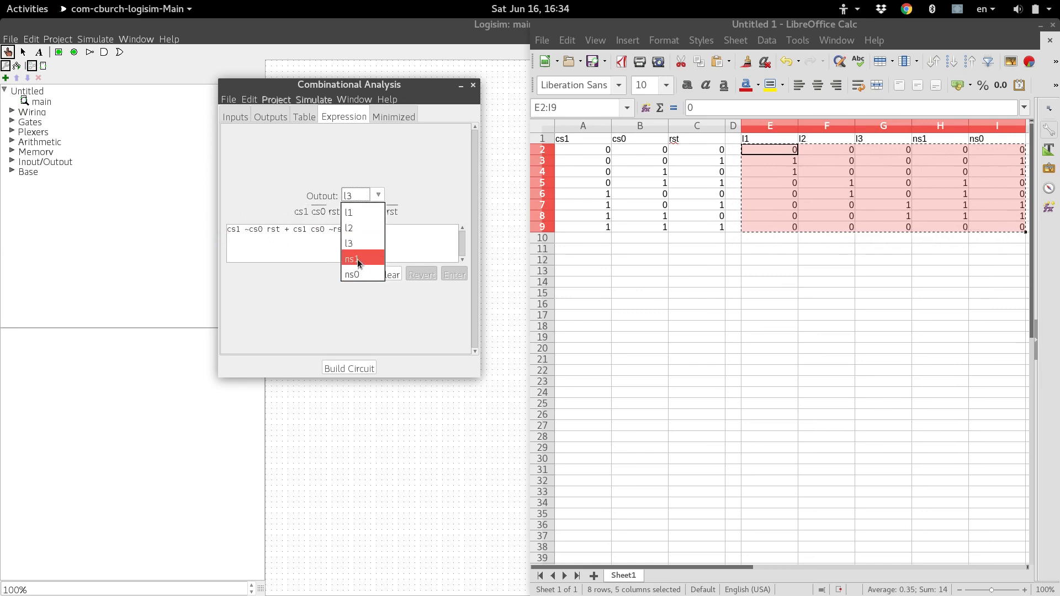
click(351, 274)
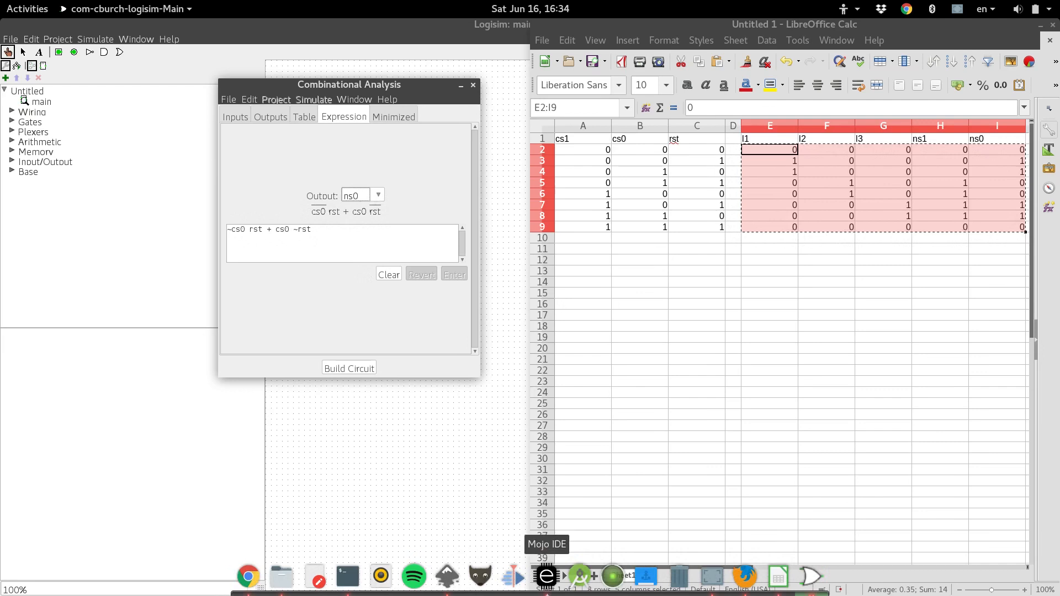
click(378, 196)
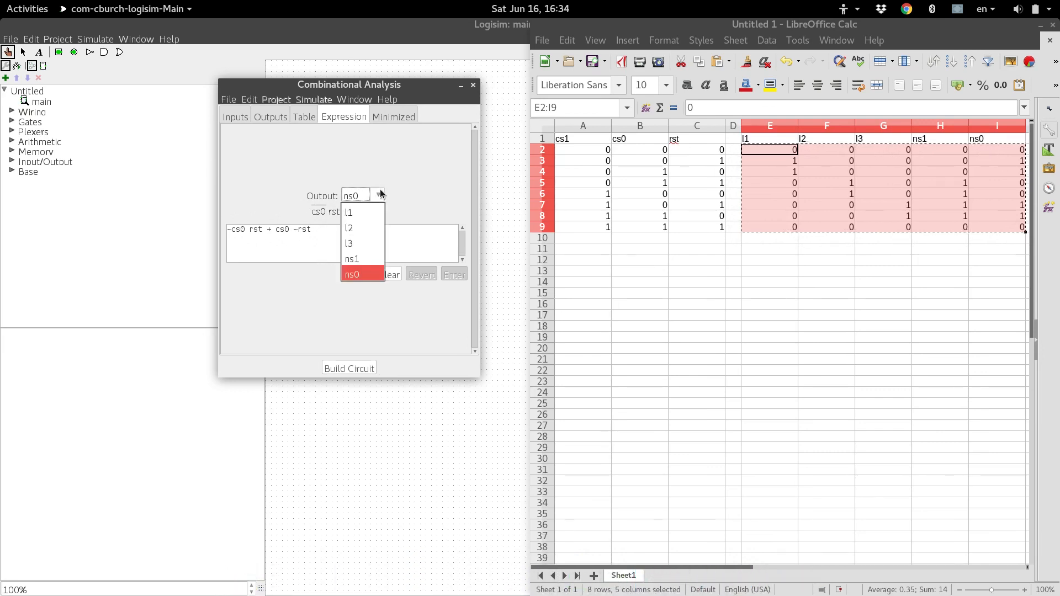
click(348, 212)
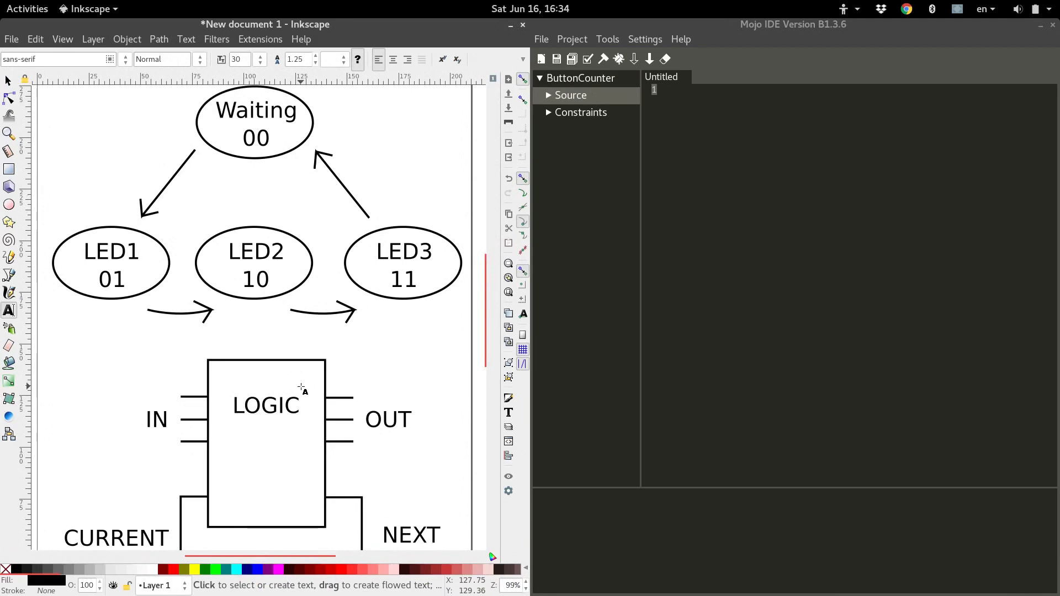
mouse_move(387, 175)
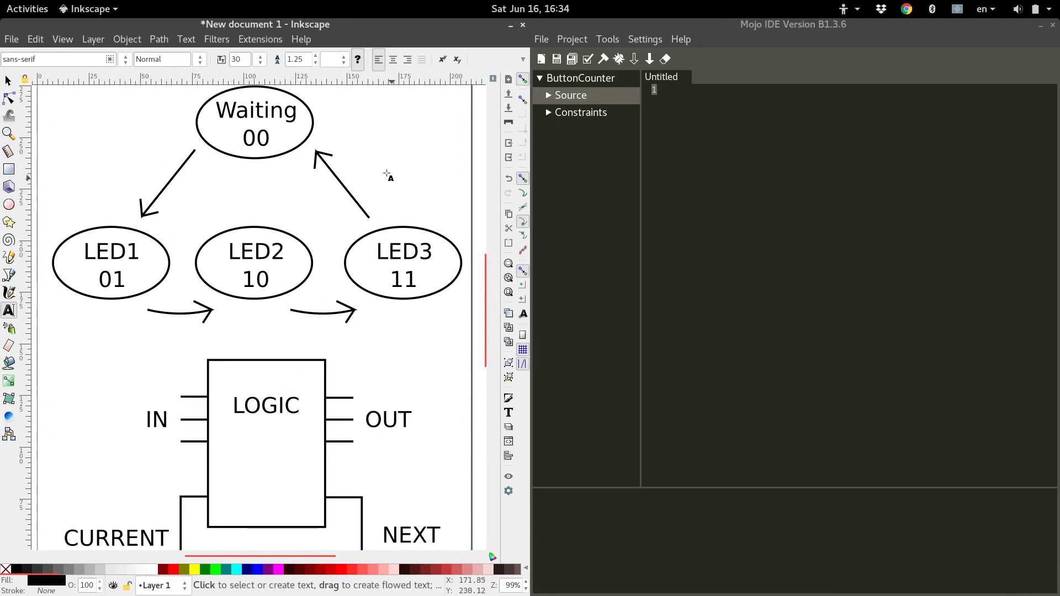